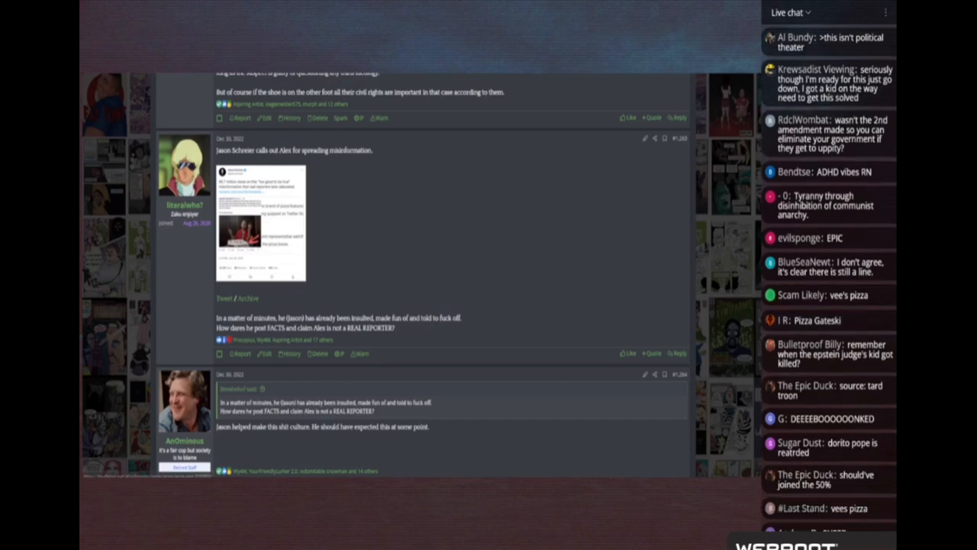
# Scroll the thread down to the Sprate Header post from Dec 26, 2022 with tweet screenshots.
pyautogui.scroll(-3)
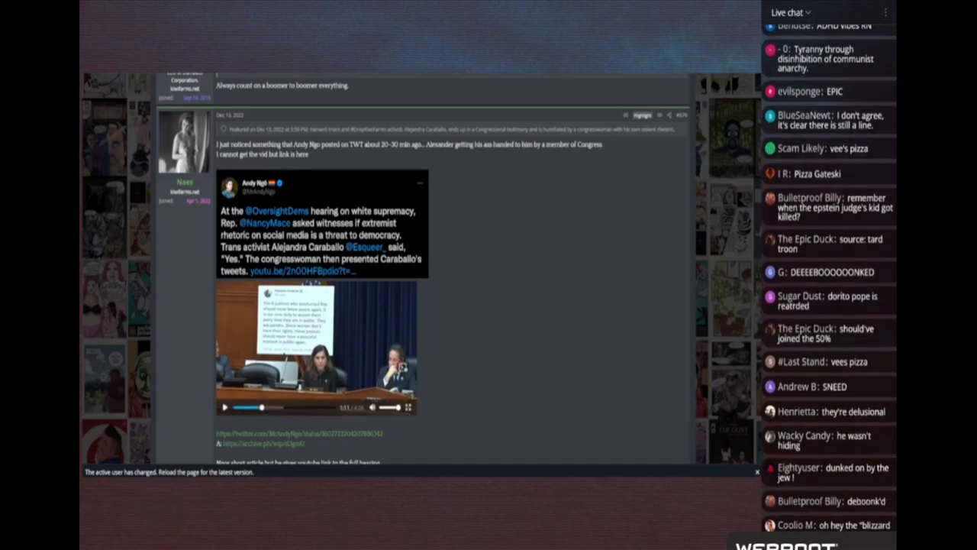
pyautogui.scroll(-3)
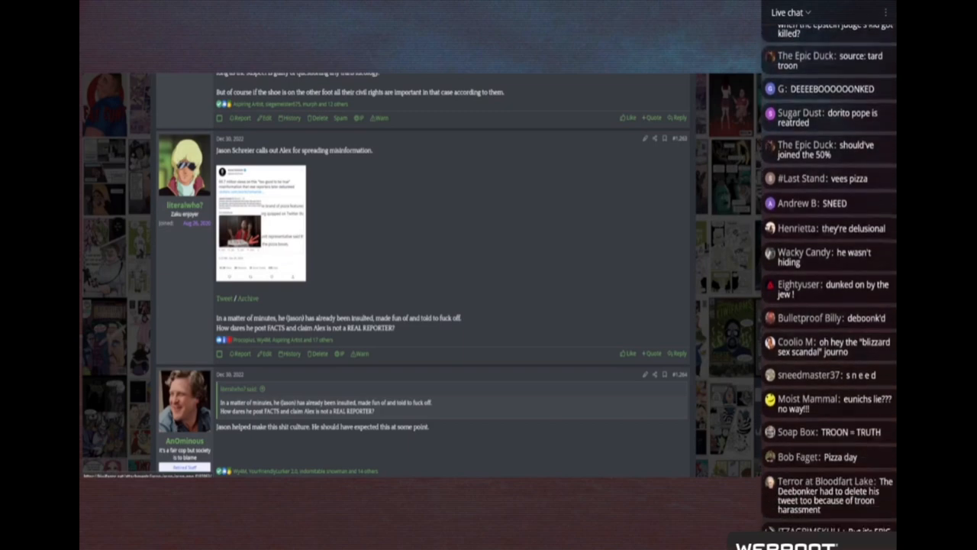
pyautogui.scroll(-3)
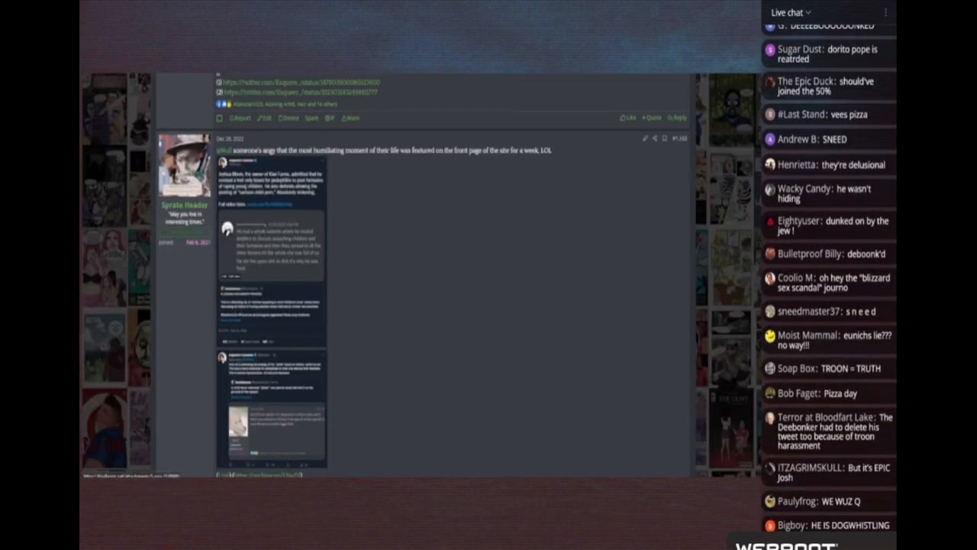
# View both tweet screenshots of the Dec 26 post full-size, then return to its embedded video.
pyautogui.click(271, 244)
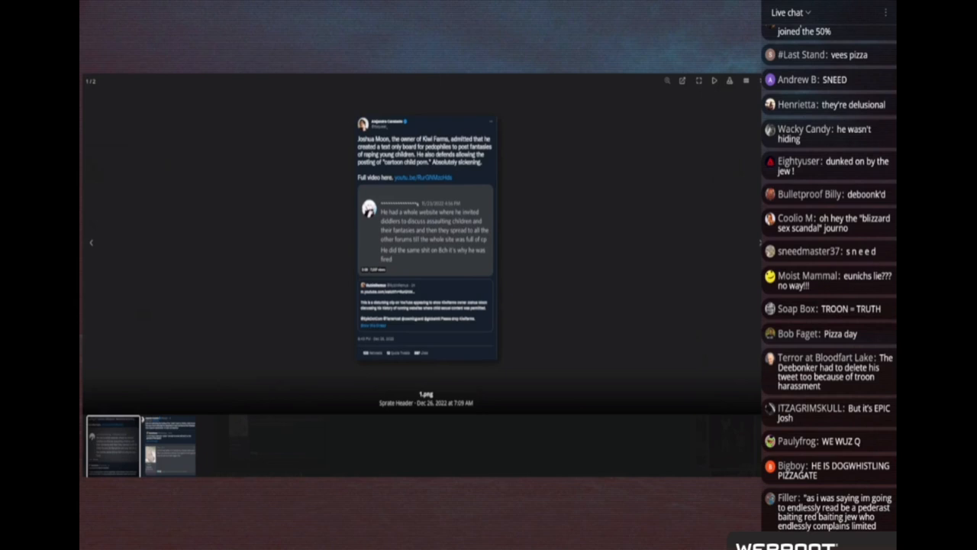
pyautogui.scroll(-3)
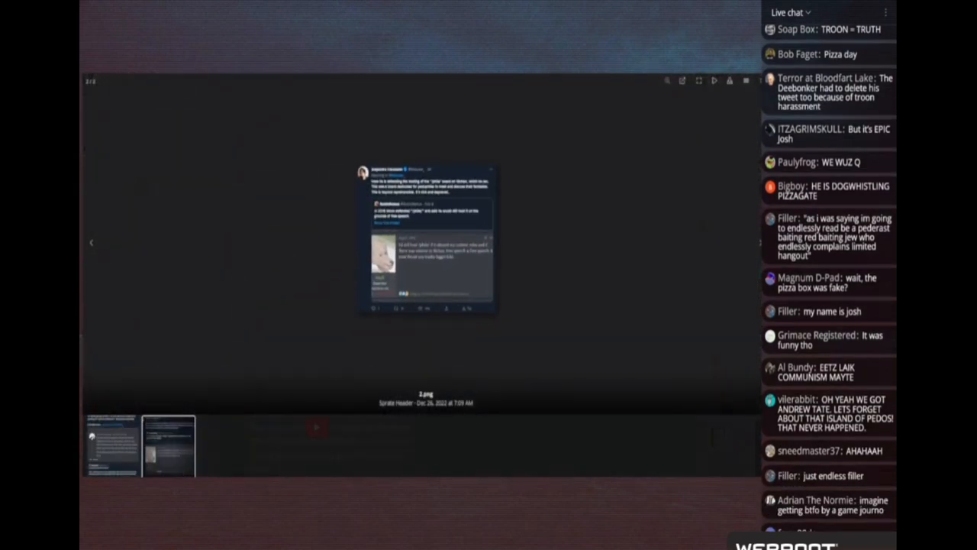
pyautogui.scroll(-3)
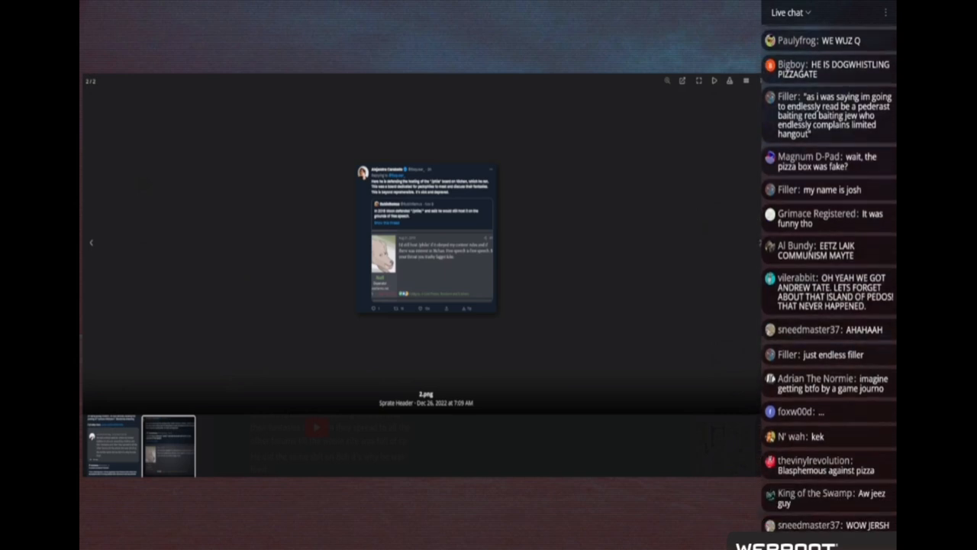
pyautogui.scroll(-3)
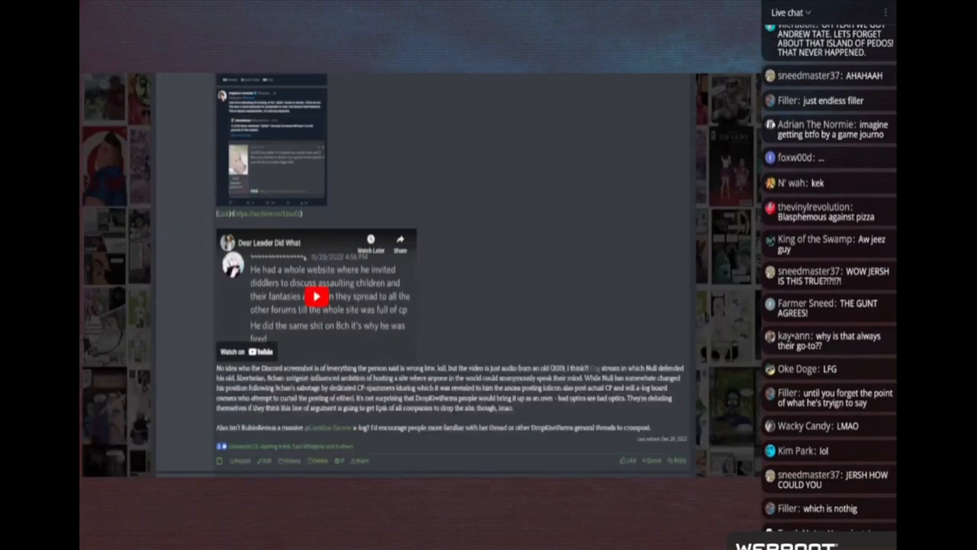
pyautogui.scroll(-3)
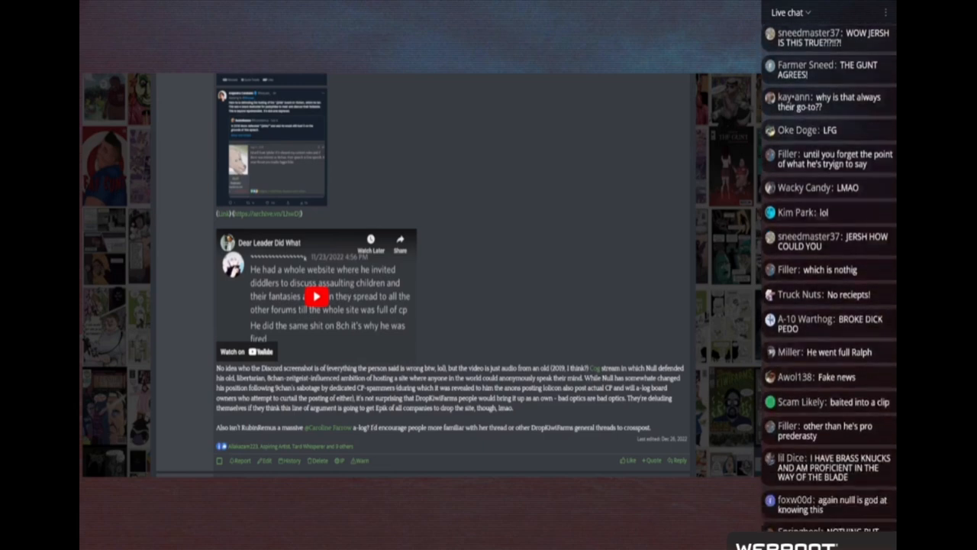
pyautogui.scroll(-3)
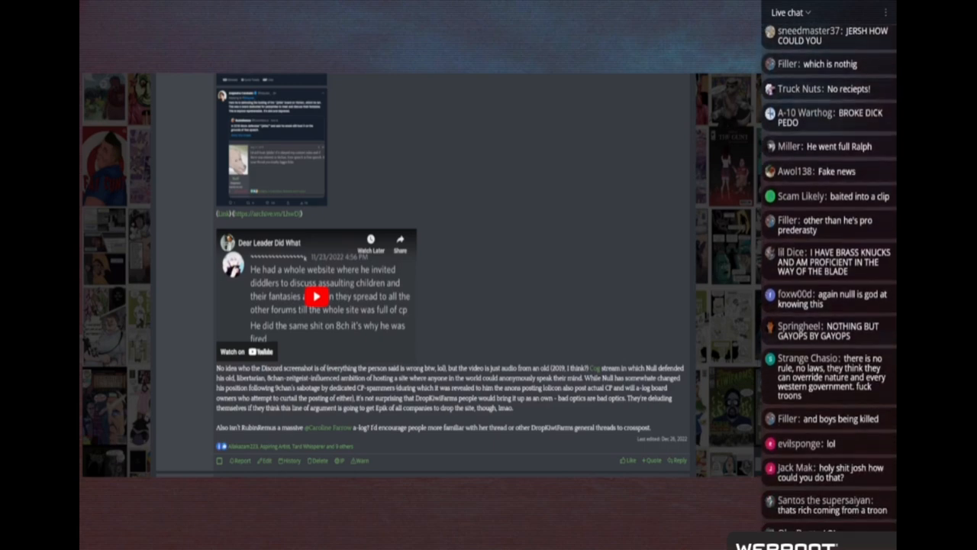
pyautogui.scroll(-3)
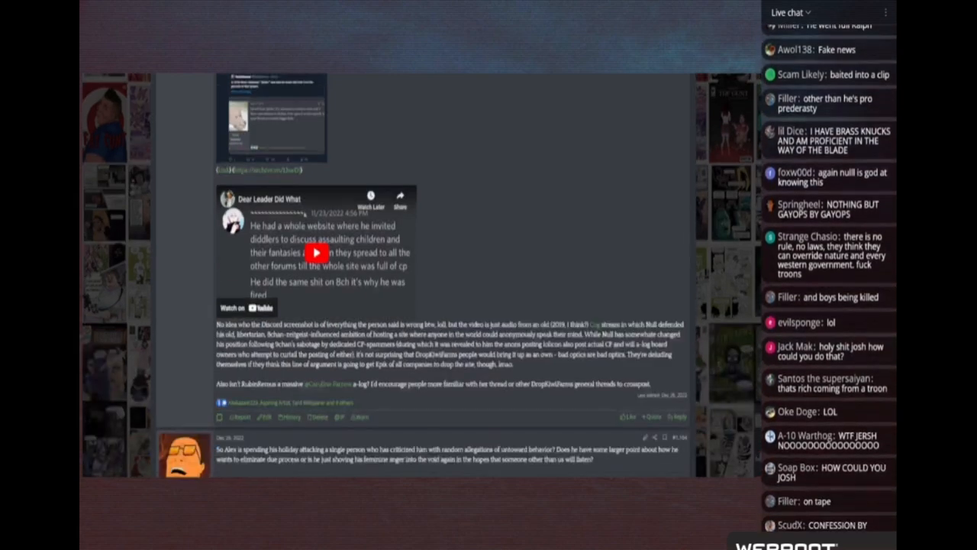
pyautogui.scroll(-3)
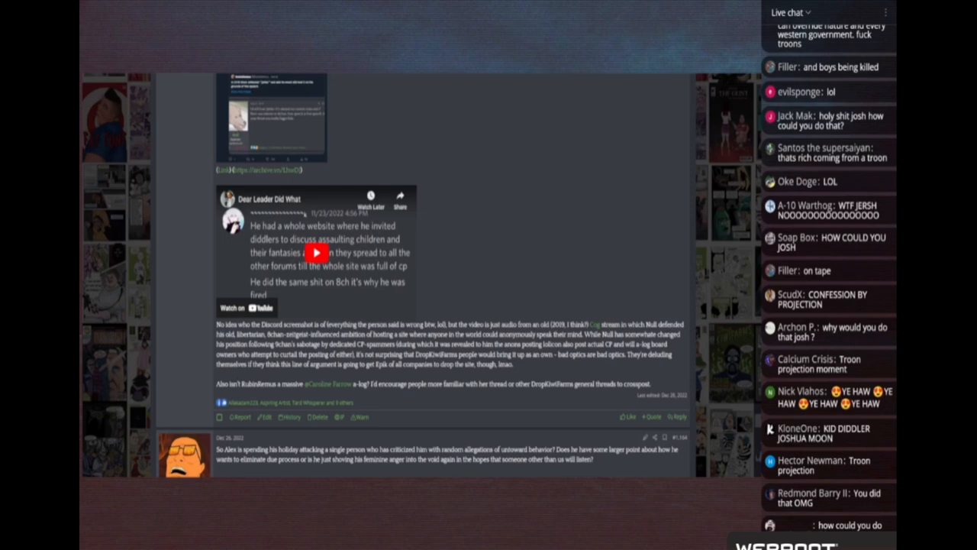
pyautogui.scroll(-3)
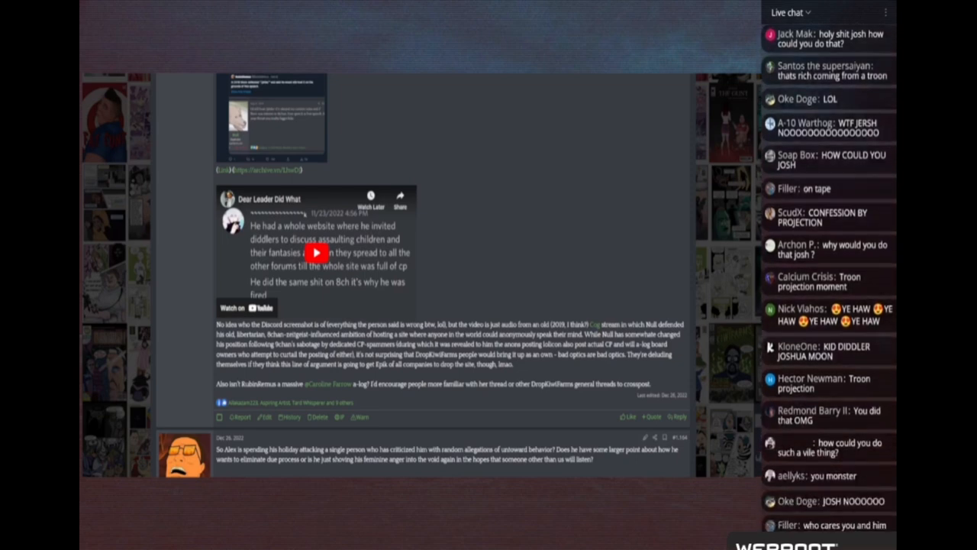
pyautogui.scroll(-3)
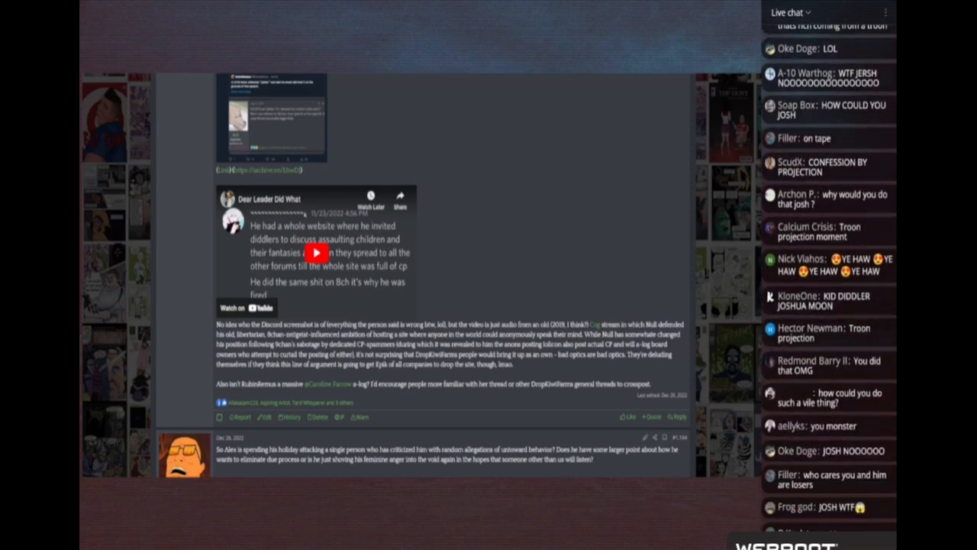
pyautogui.scroll(-3)
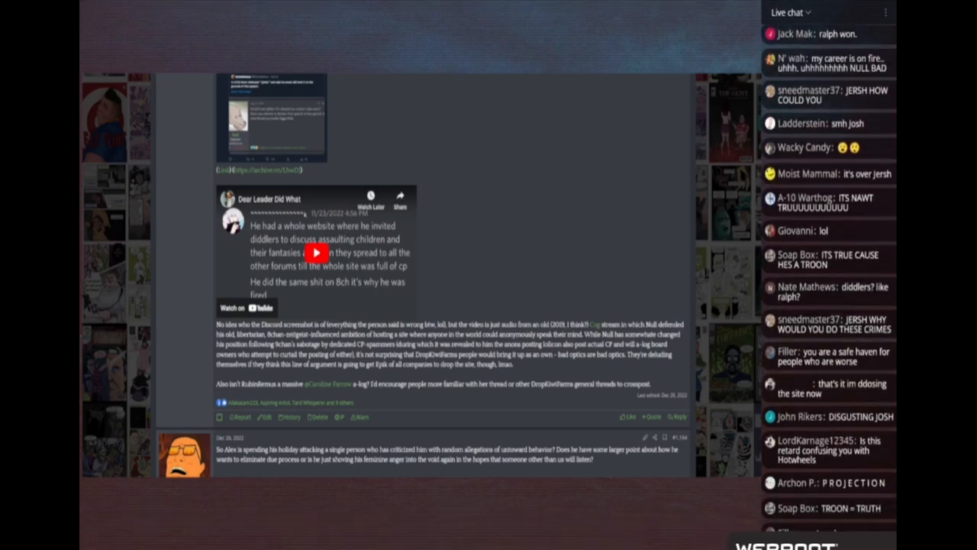
pyautogui.scroll(-3)
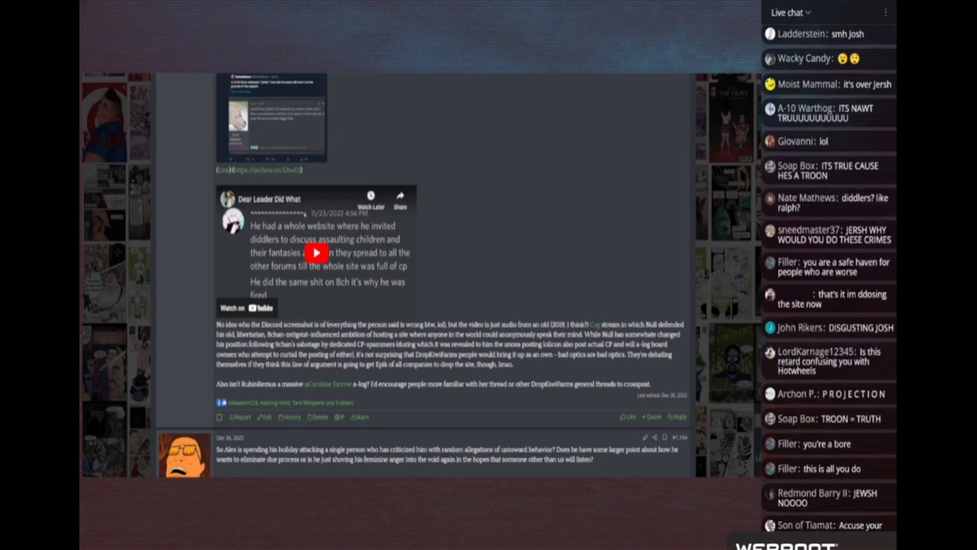
pyautogui.scroll(-3)
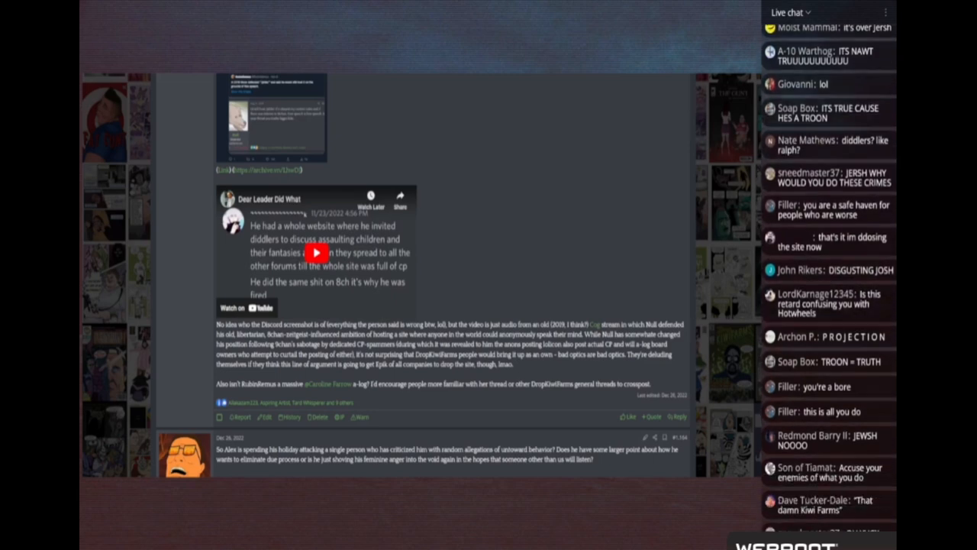
pyautogui.scroll(-3)
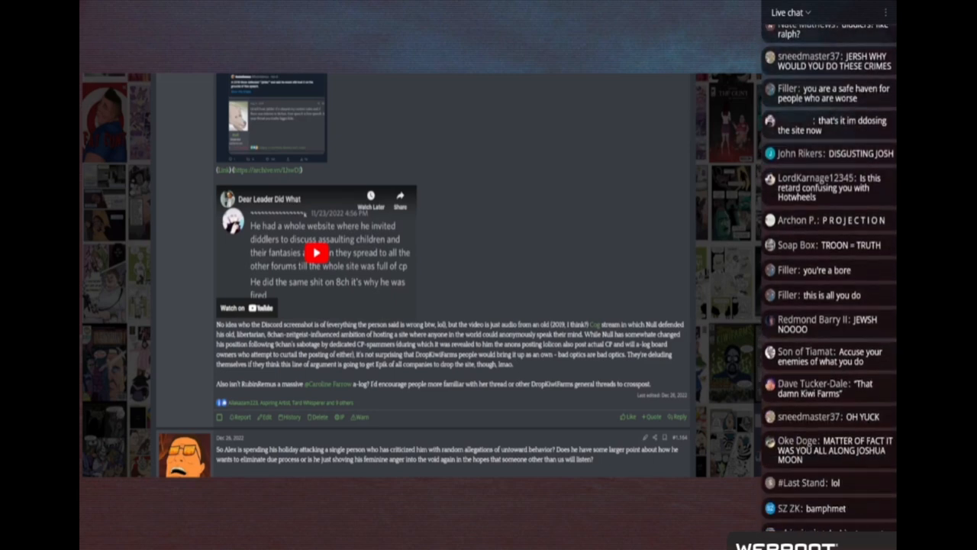
pyautogui.scroll(-3)
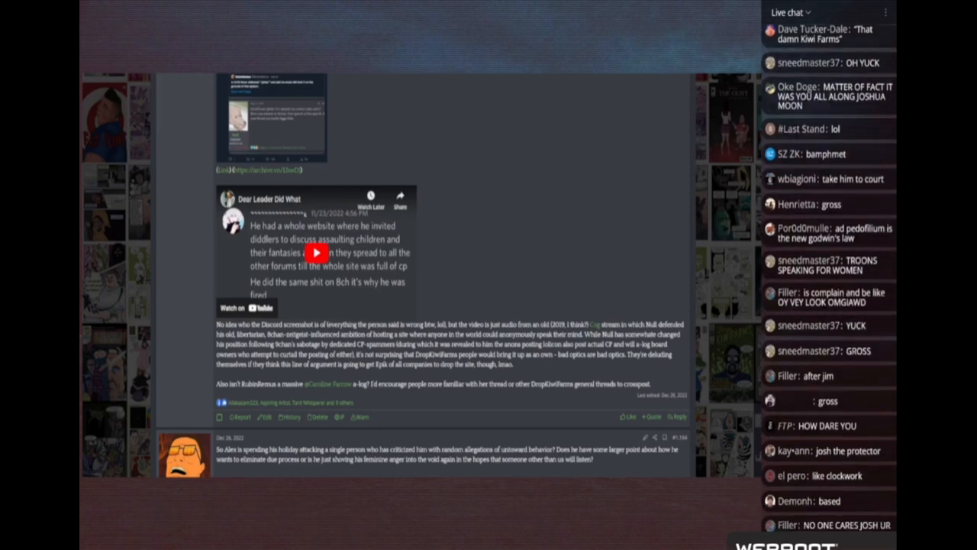
pyautogui.scroll(-3)
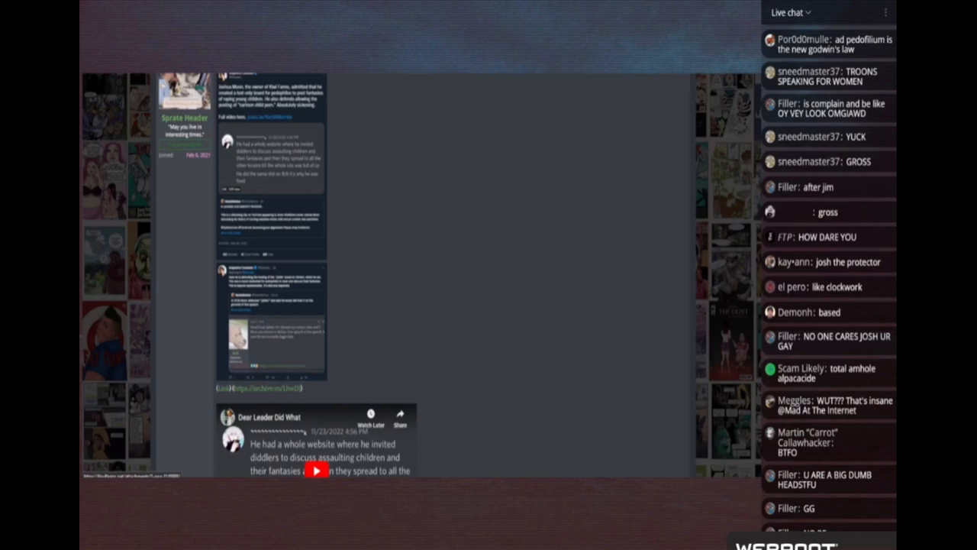
# Scroll past the Dec 26 post to the Dec 16 posts about Ben Collins' NBC suspension.
pyautogui.scroll(-3)
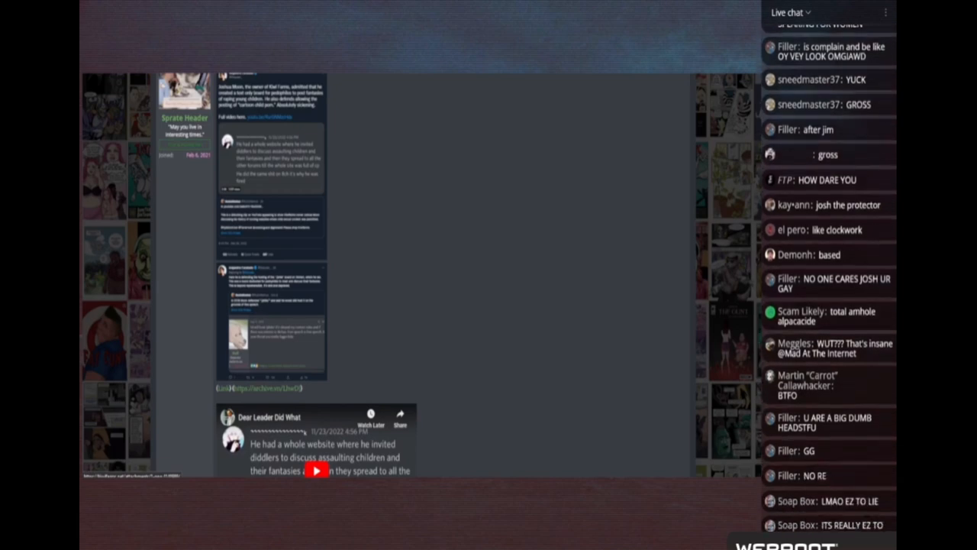
pyautogui.scroll(-3)
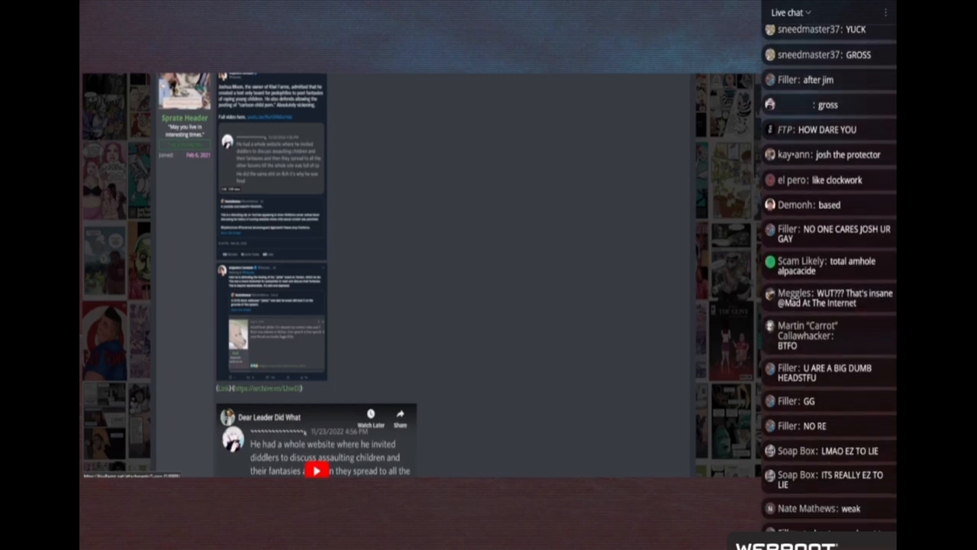
pyautogui.scroll(-3)
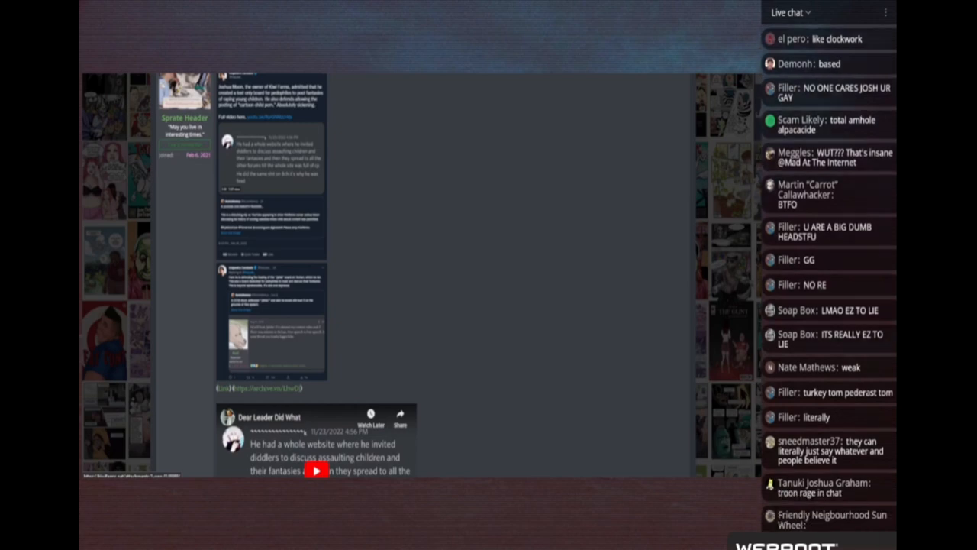
pyautogui.scroll(-3)
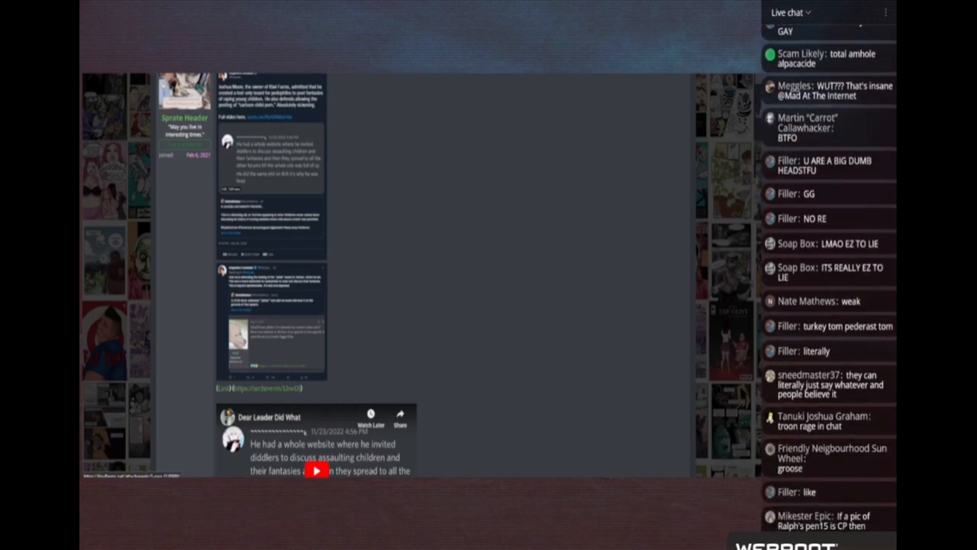
pyautogui.scroll(-3)
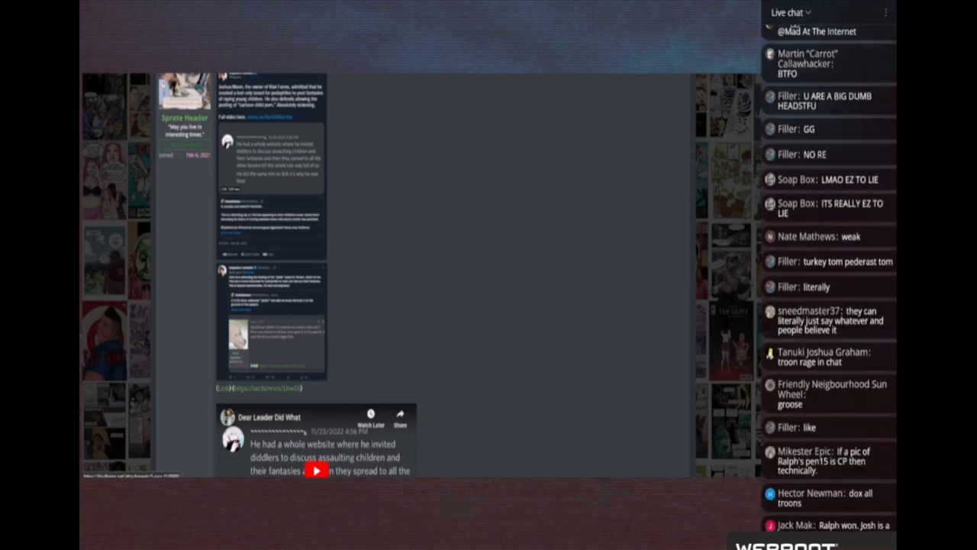
pyautogui.scroll(-3)
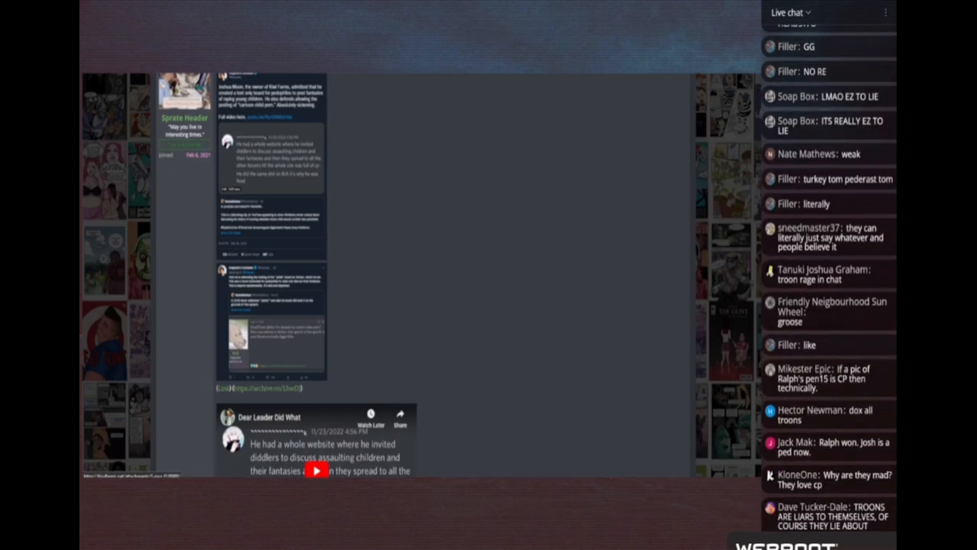
pyautogui.scroll(-3)
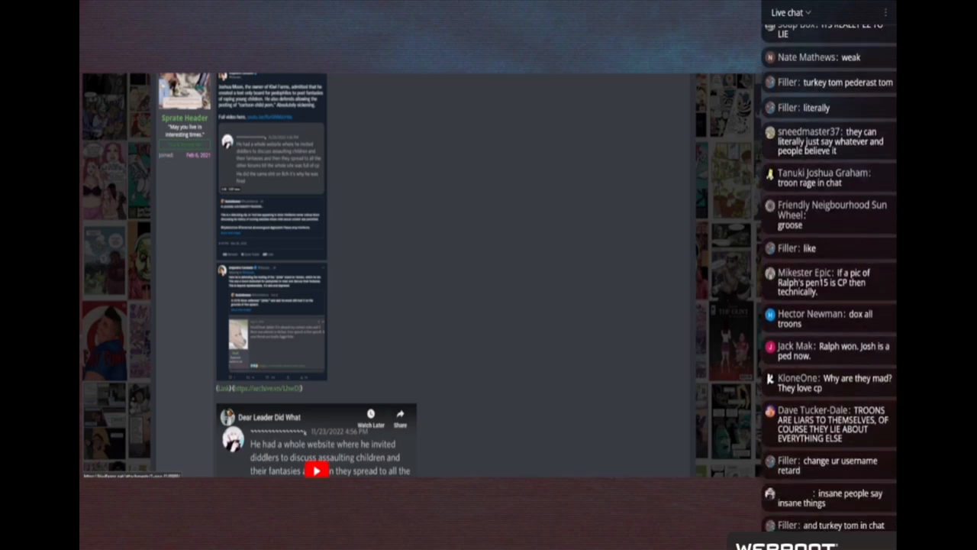
pyautogui.scroll(-3)
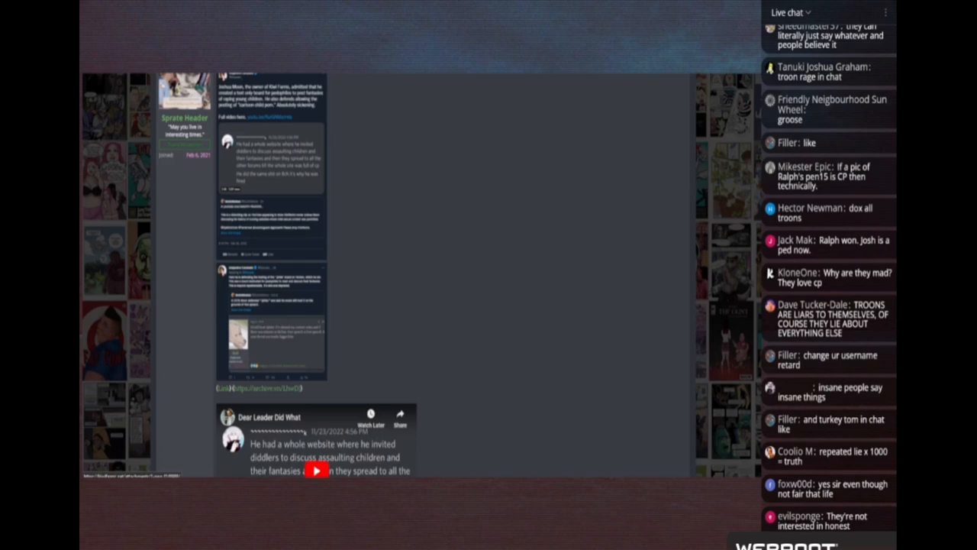
pyautogui.scroll(-3)
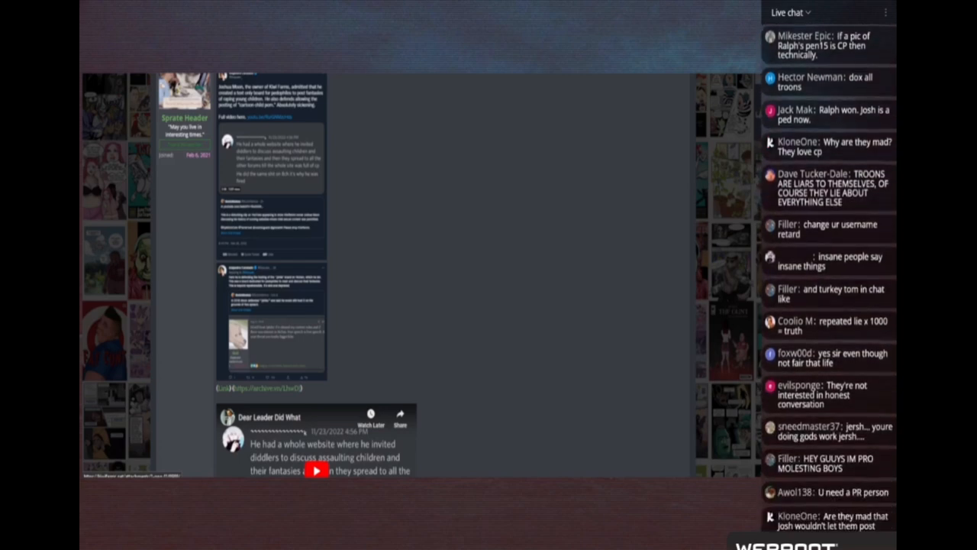
pyautogui.scroll(-3)
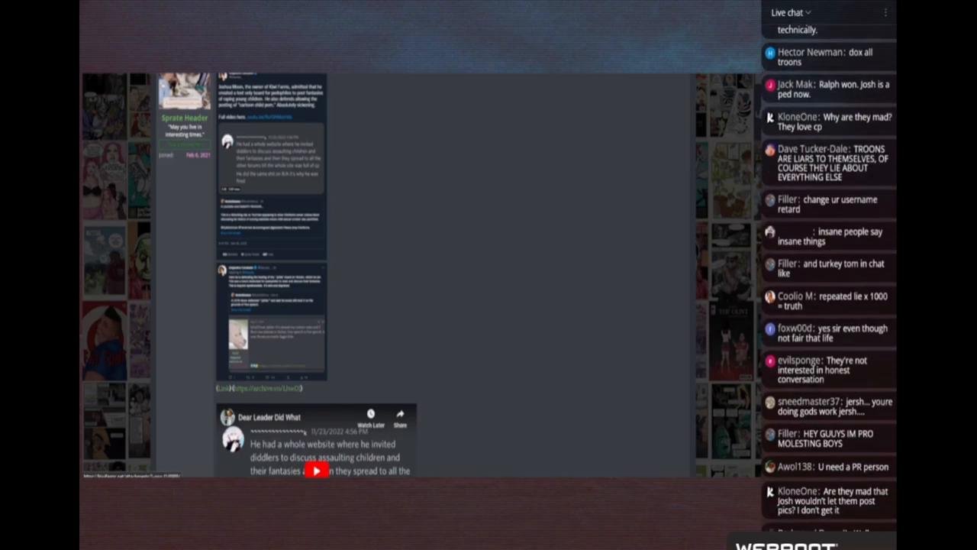
pyautogui.scroll(-3)
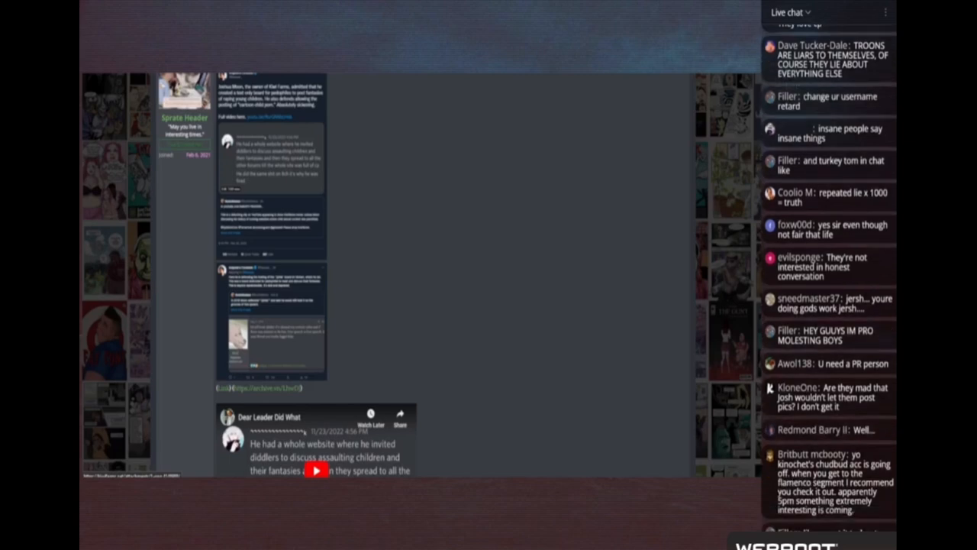
pyautogui.scroll(-3)
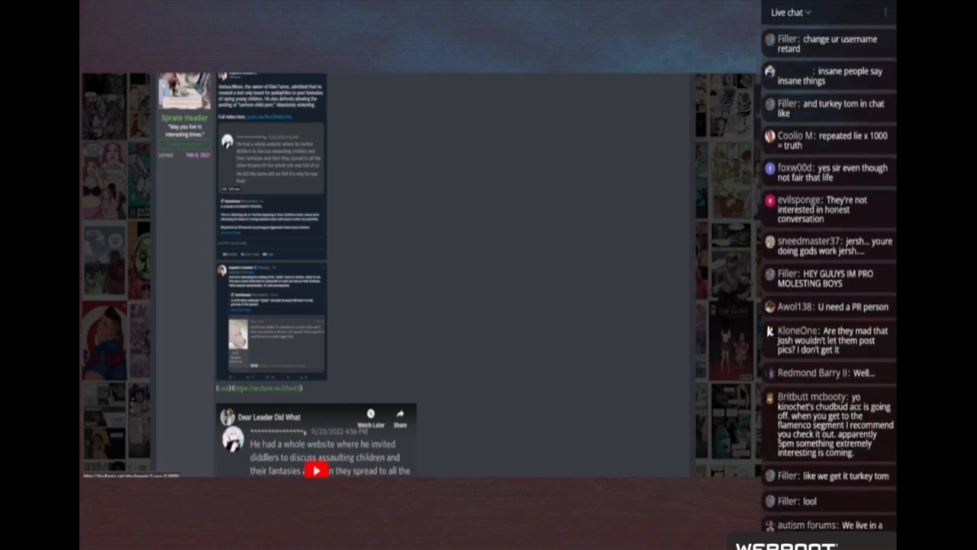
pyautogui.scroll(-3)
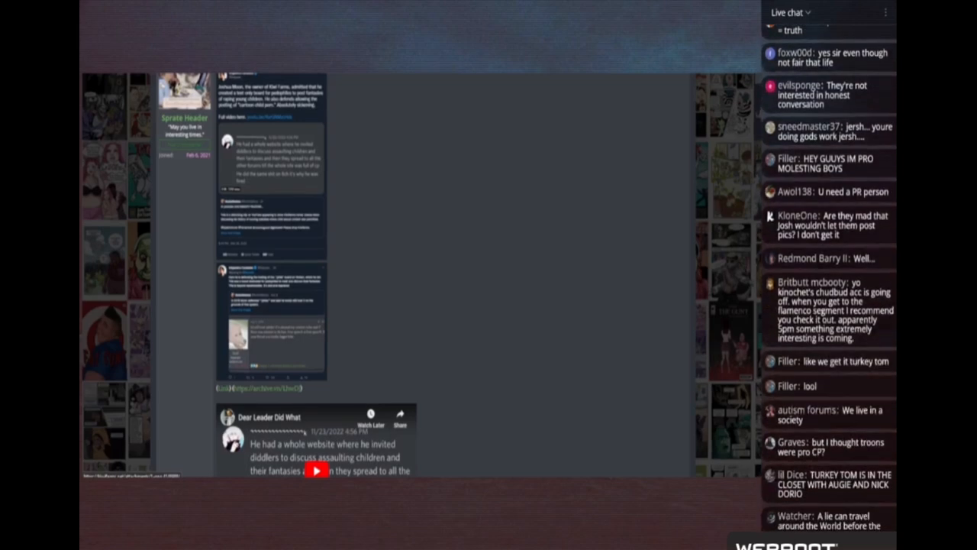
pyautogui.scroll(-3)
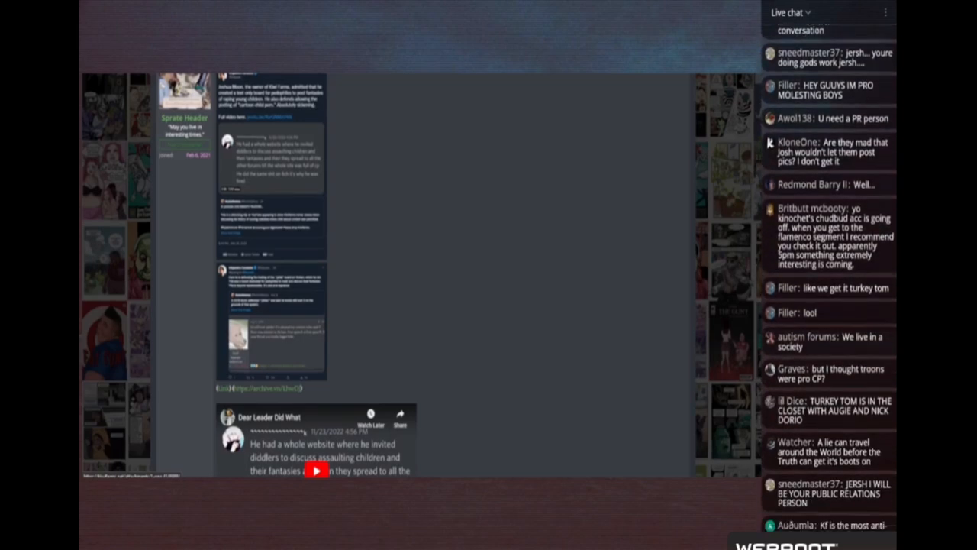
pyautogui.scroll(-3)
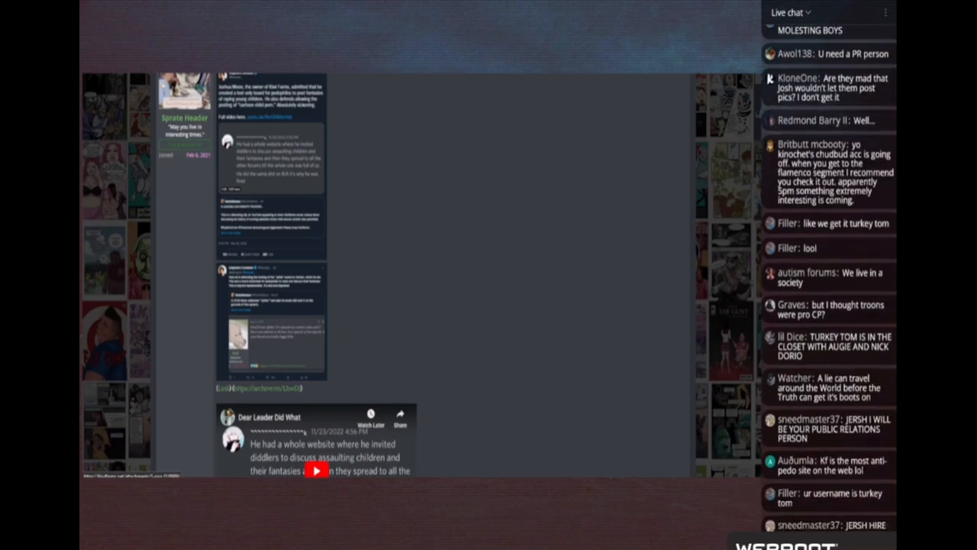
pyautogui.scroll(-3)
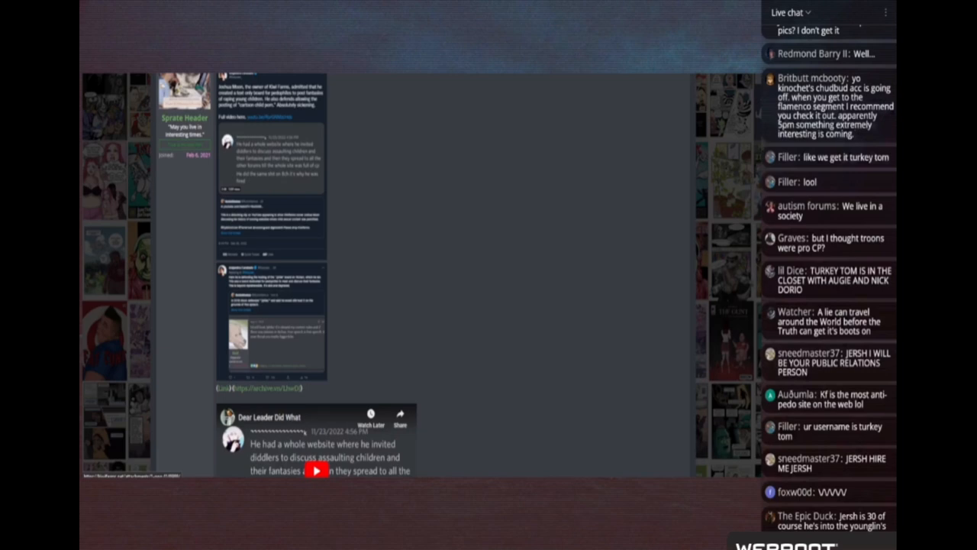
pyautogui.scroll(-3)
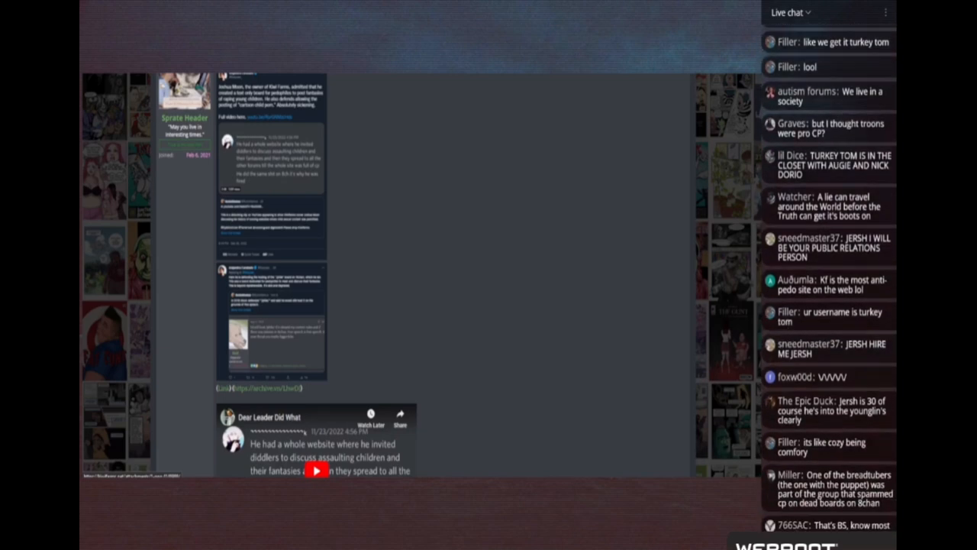
pyautogui.scroll(3)
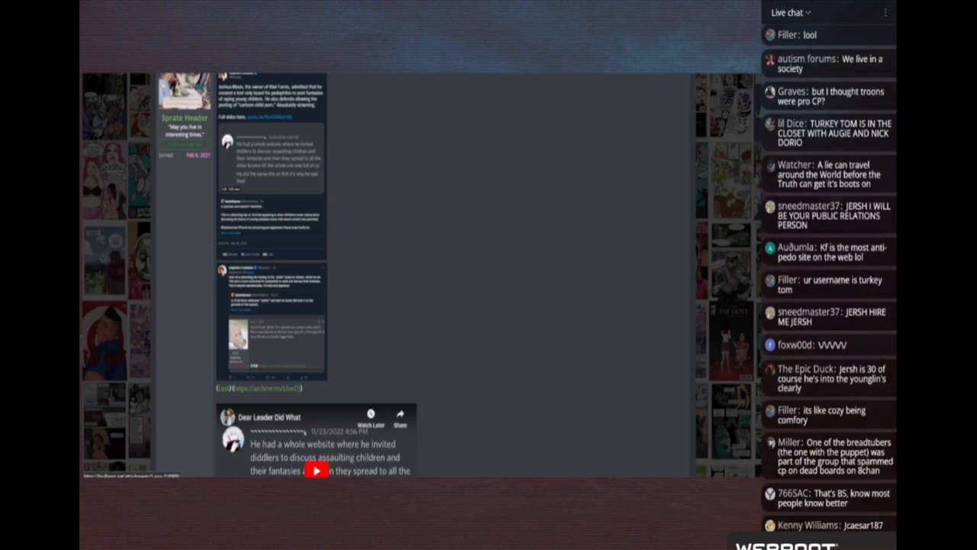
pyautogui.scroll(-3)
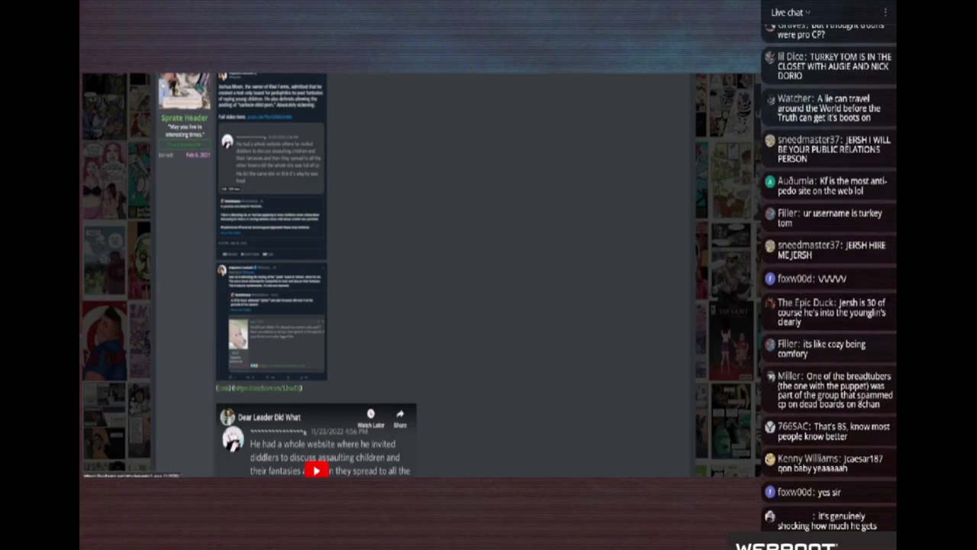
pyautogui.scroll(-3)
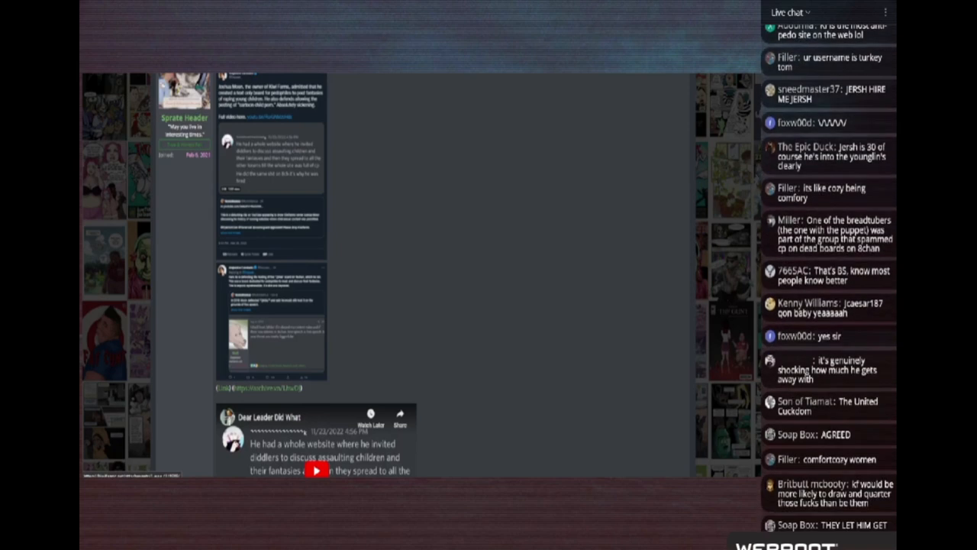
pyautogui.scroll(-3)
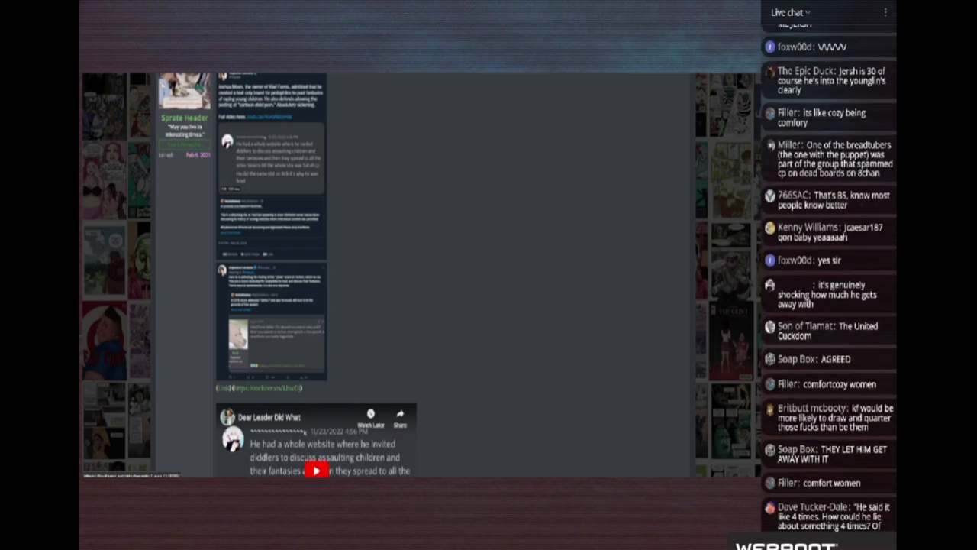
pyautogui.scroll(-3)
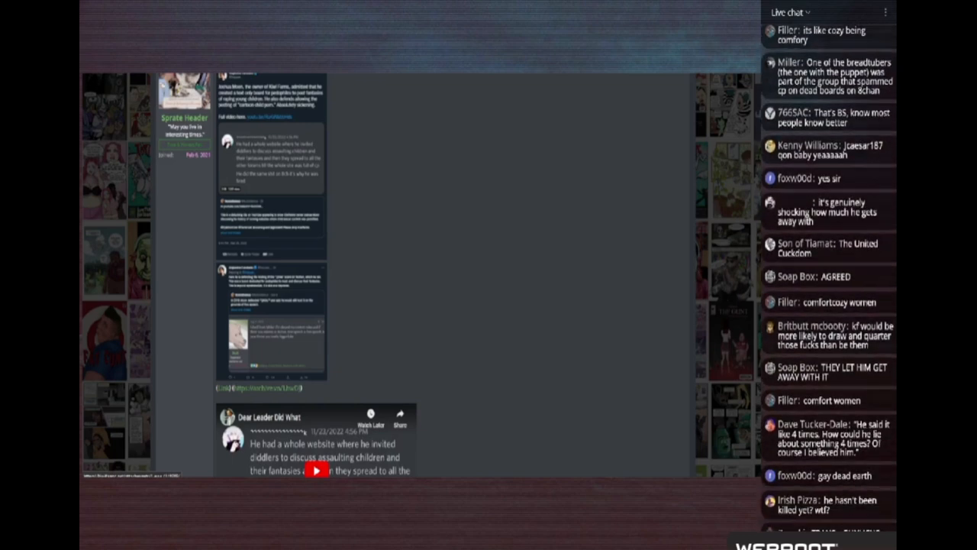
pyautogui.scroll(-3)
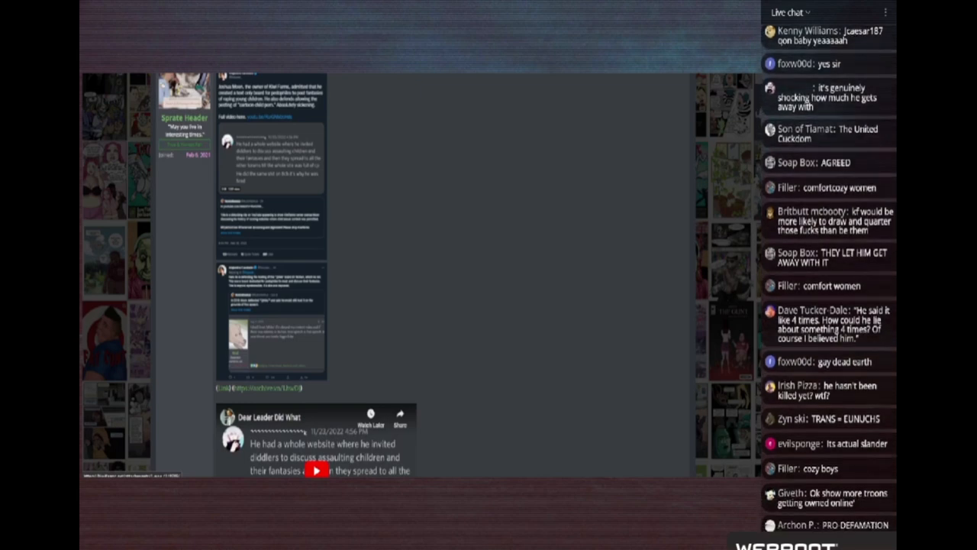
pyautogui.scroll(-3)
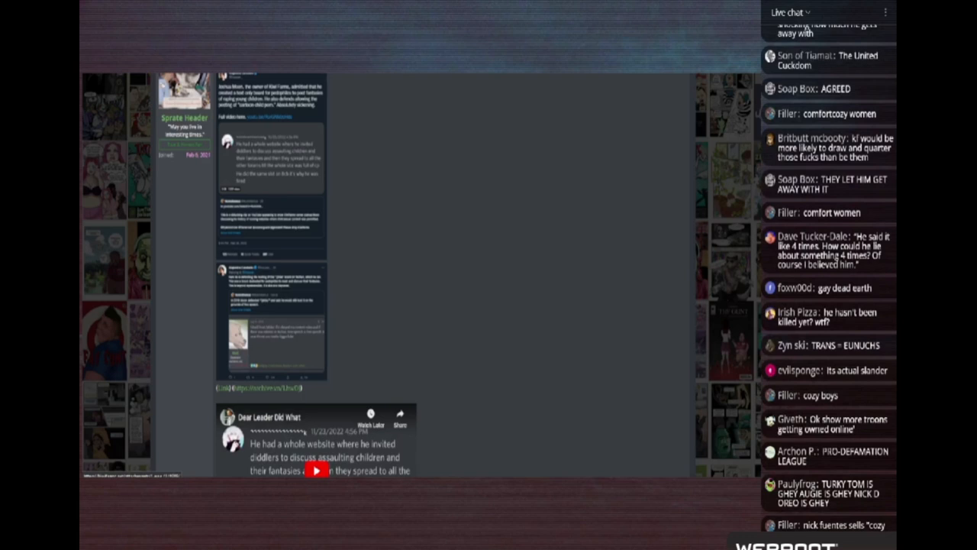
pyautogui.scroll(-3)
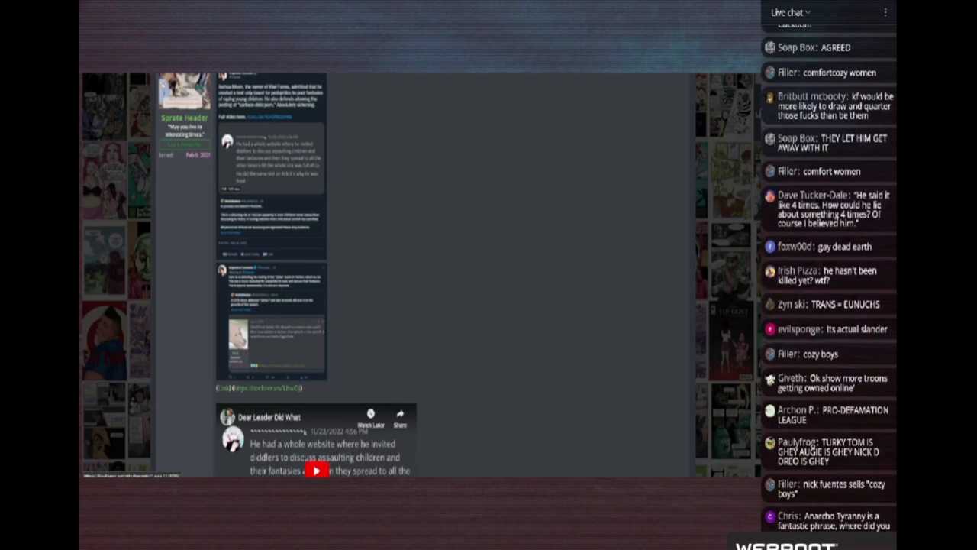
pyautogui.scroll(-3)
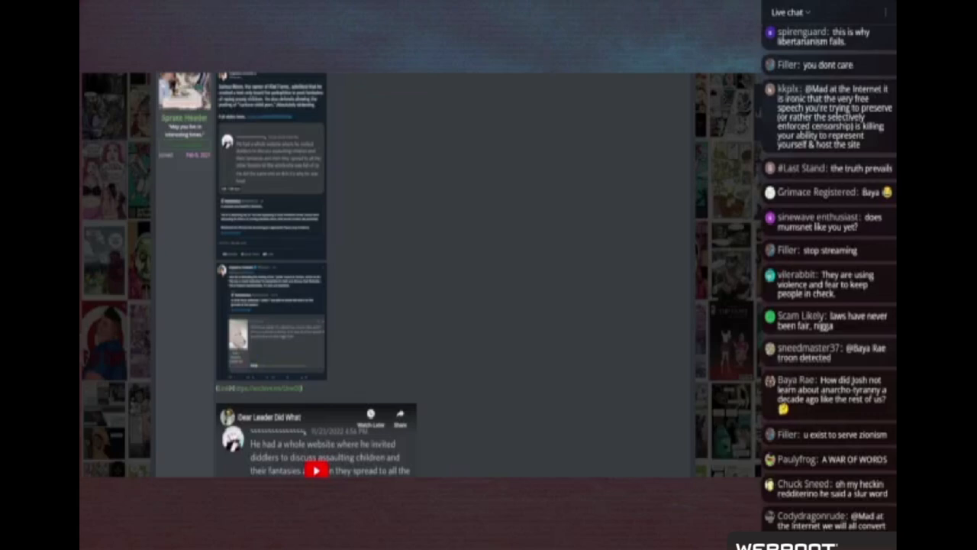
pyautogui.scroll(-3)
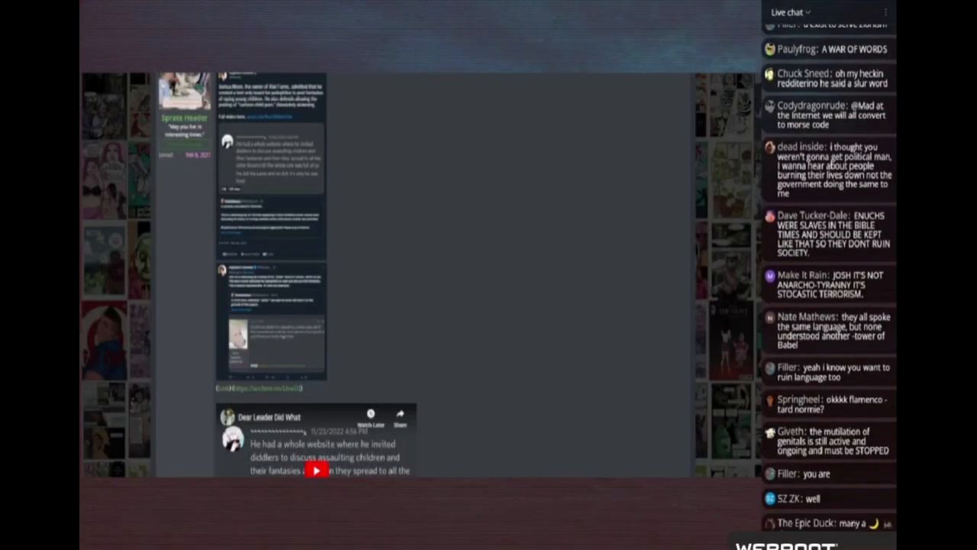
pyautogui.scroll(-3)
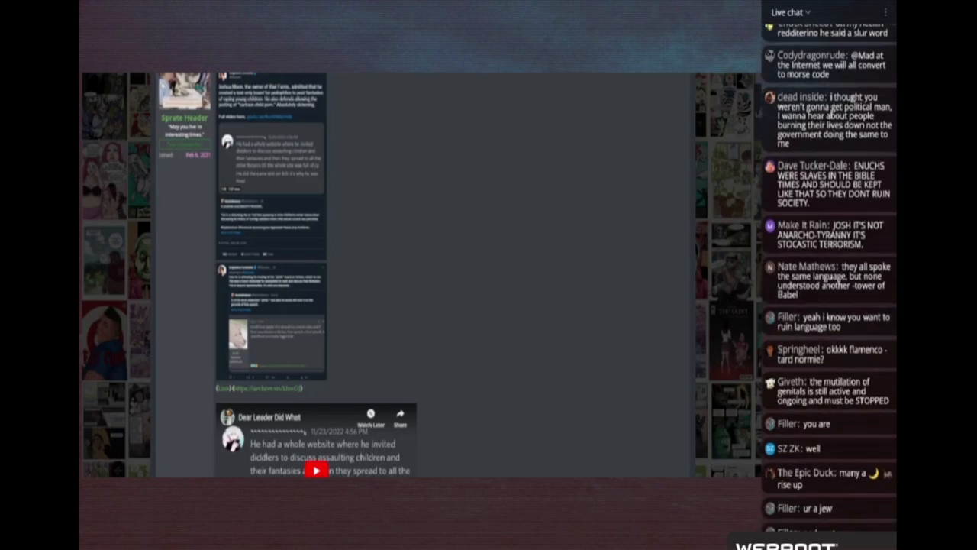
pyautogui.scroll(-3)
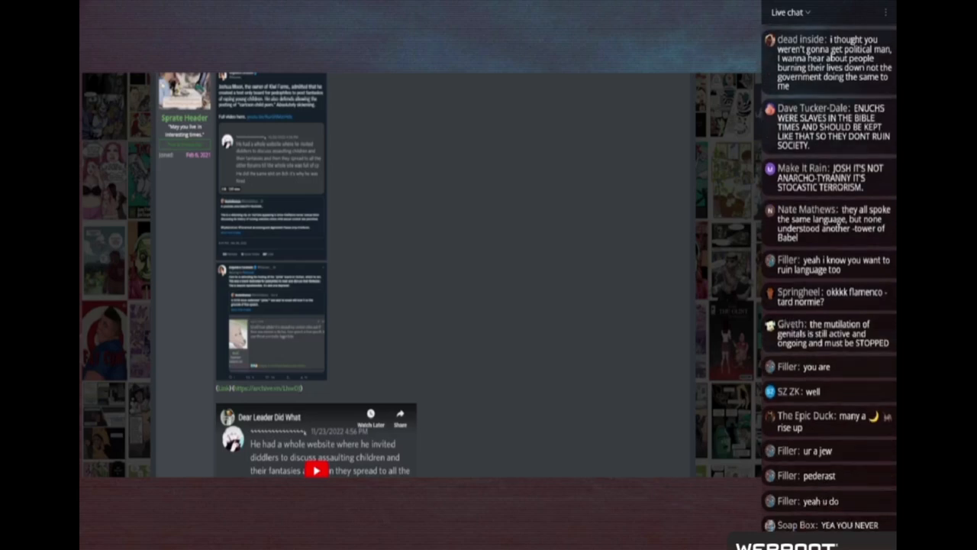
pyautogui.scroll(-3)
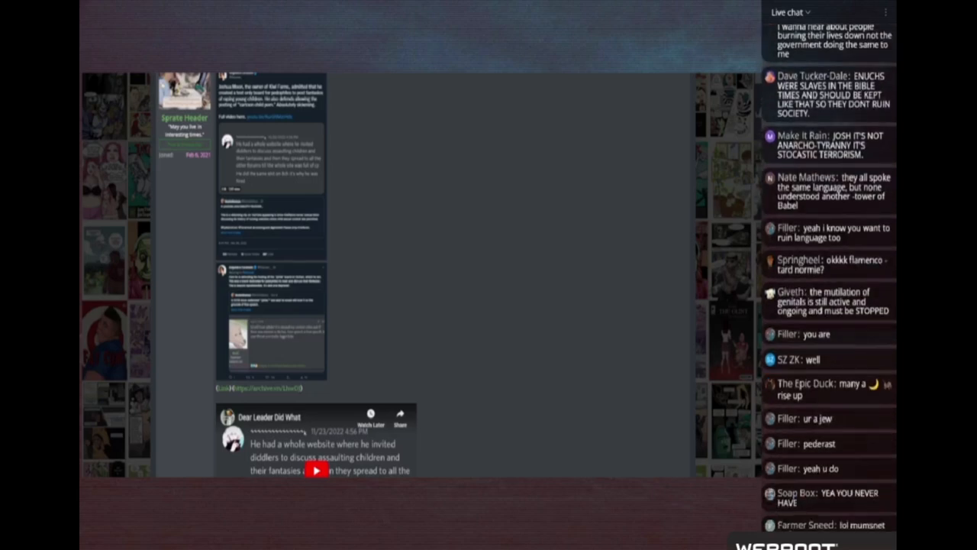
pyautogui.scroll(-3)
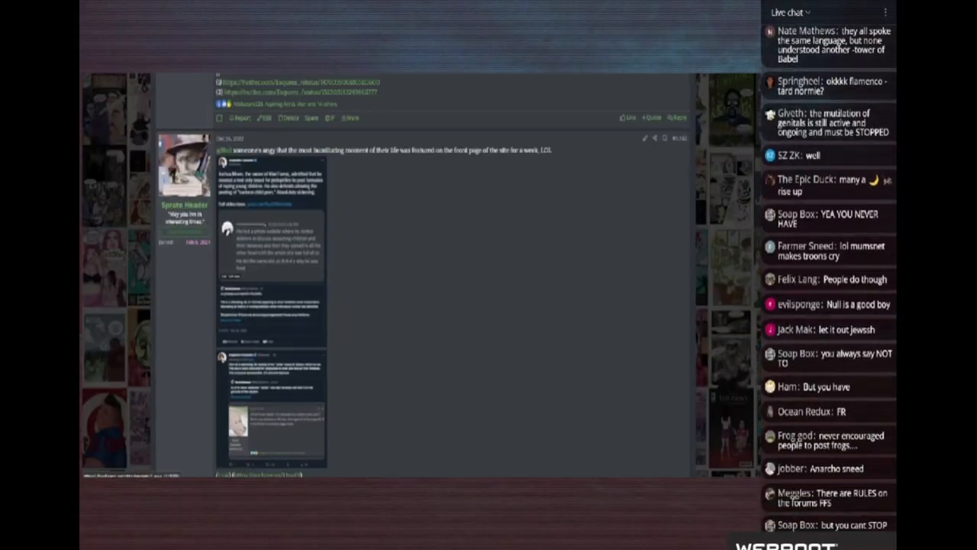
pyautogui.scroll(-3)
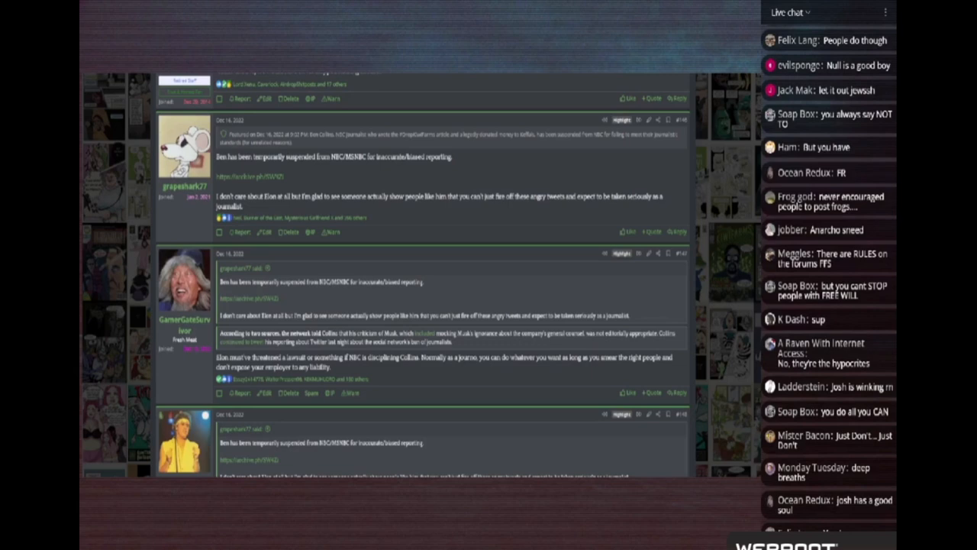
# Follow the Dec 16 post's archive.ph link, reaching the archive.ph security check page.
pyautogui.scroll(-3)
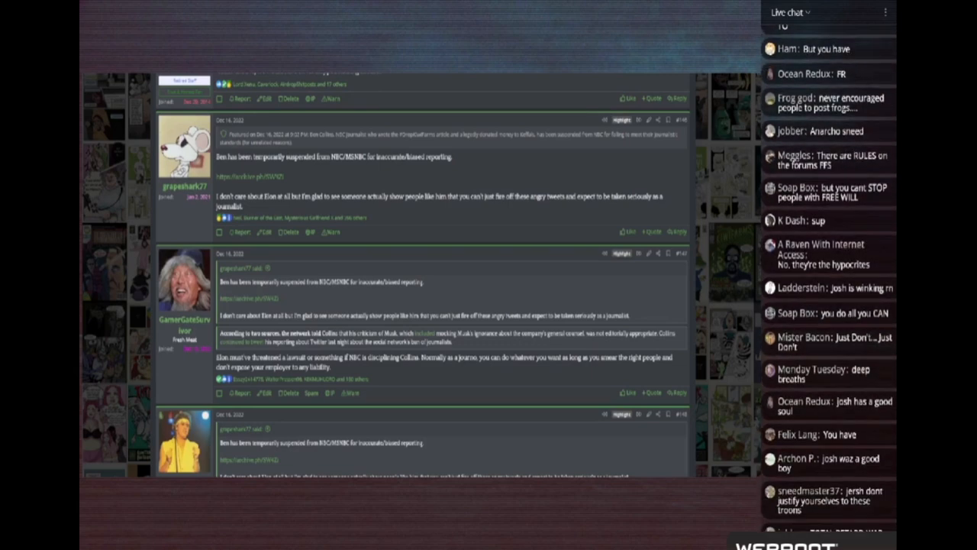
pyautogui.scroll(-3)
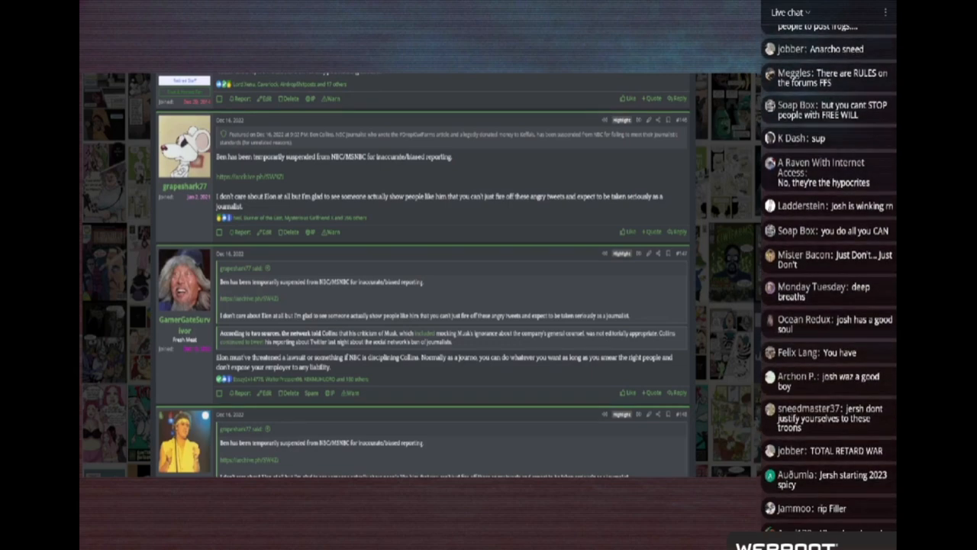
pyautogui.scroll(-3)
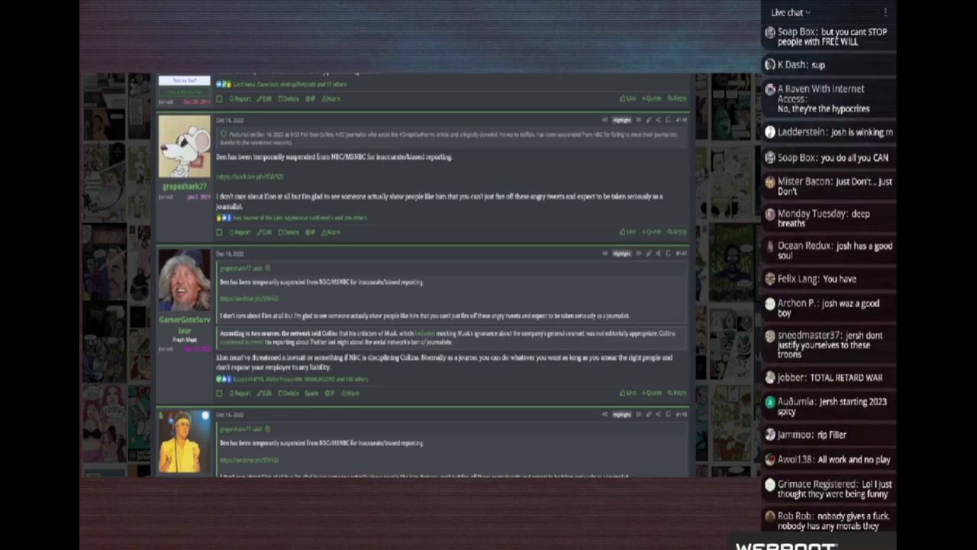
pyautogui.scroll(-3)
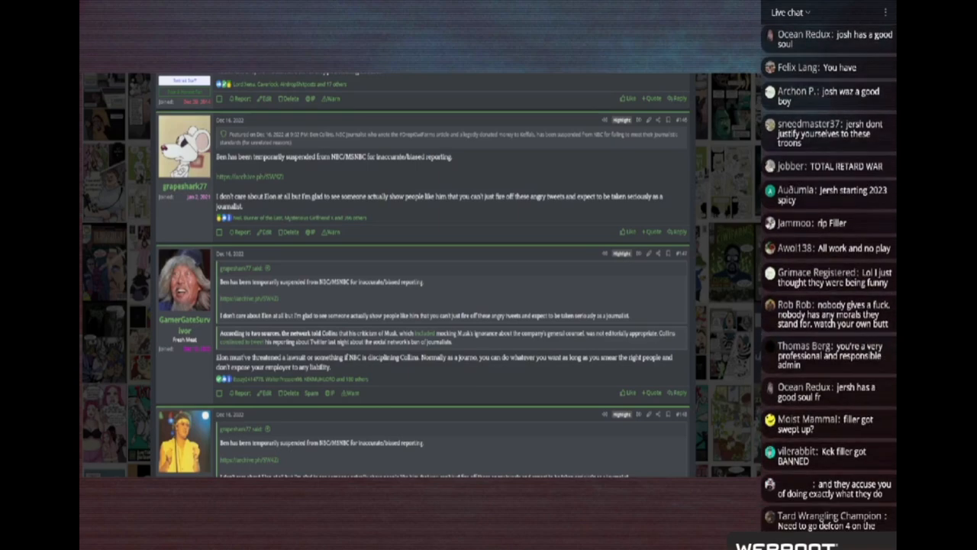
pyautogui.scroll(-3)
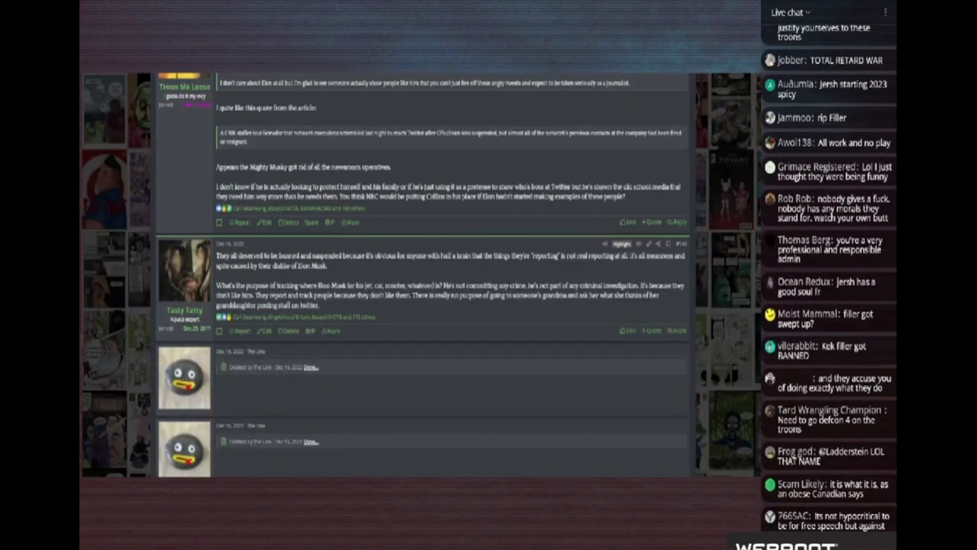
pyautogui.scroll(-3)
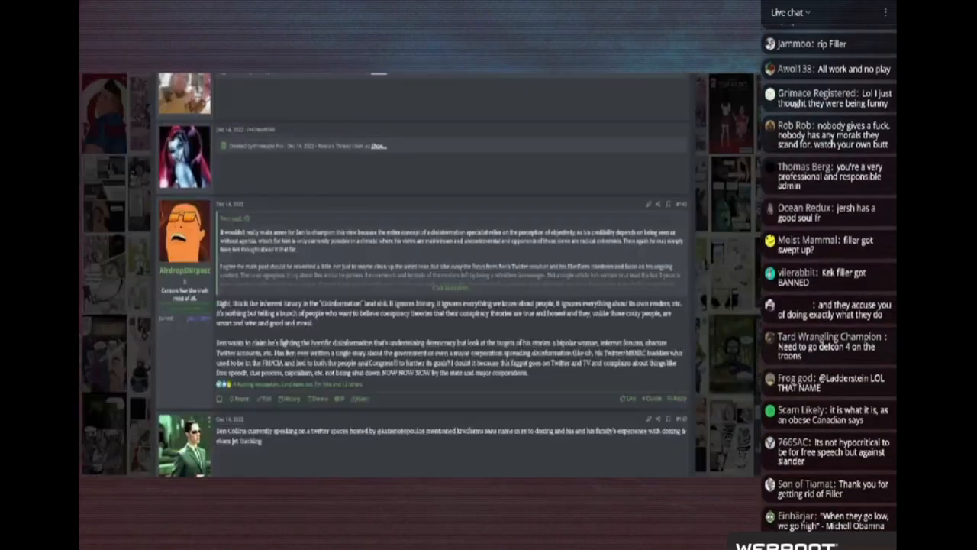
pyautogui.scroll(-3)
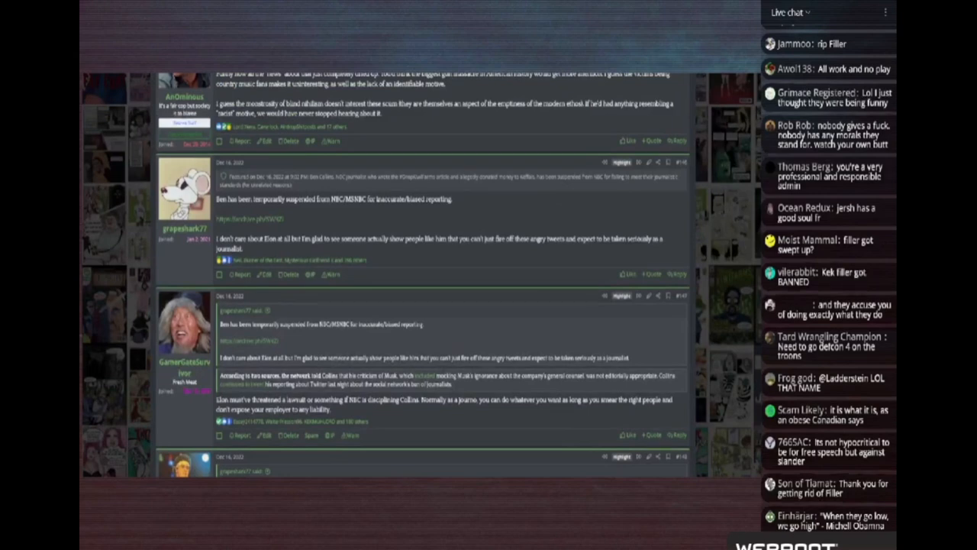
pyautogui.scroll(-3)
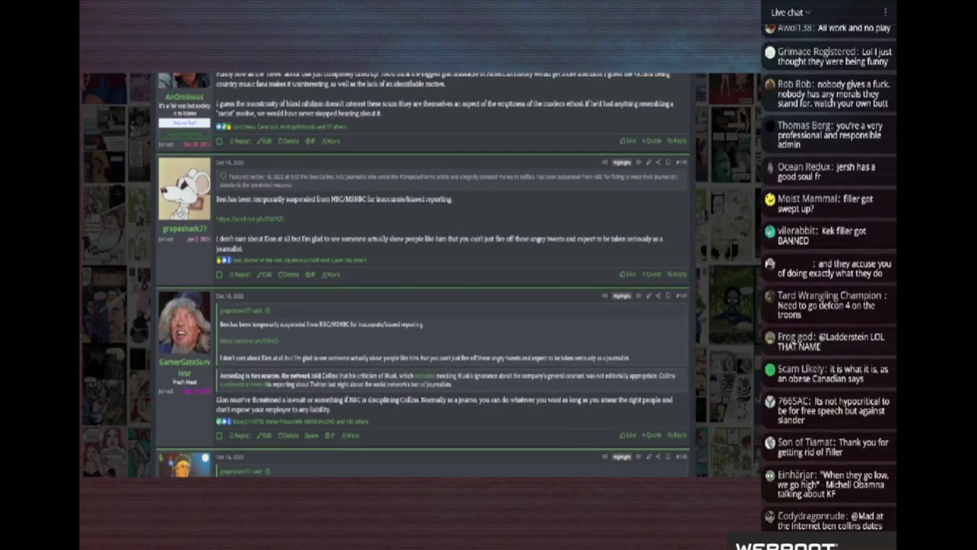
pyautogui.scroll(-3)
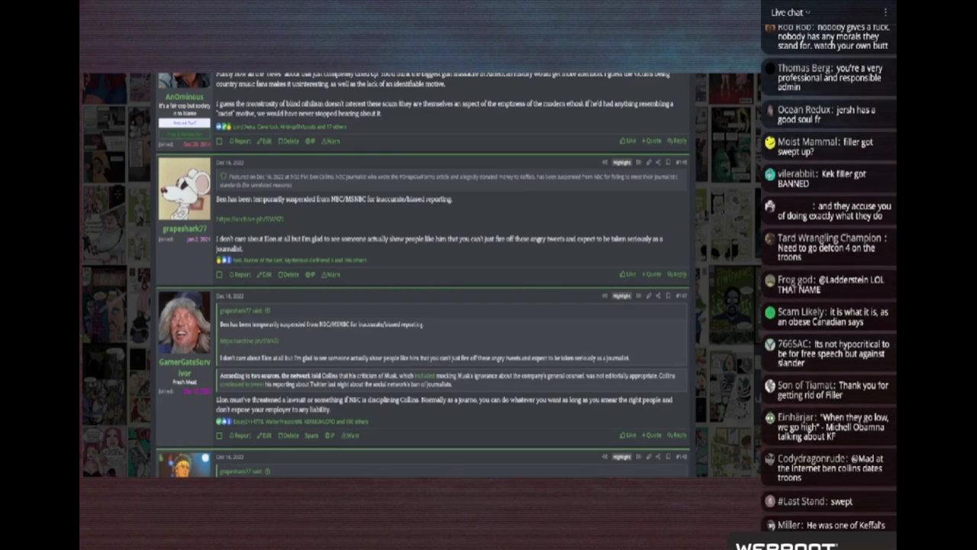
pyautogui.scroll(-3)
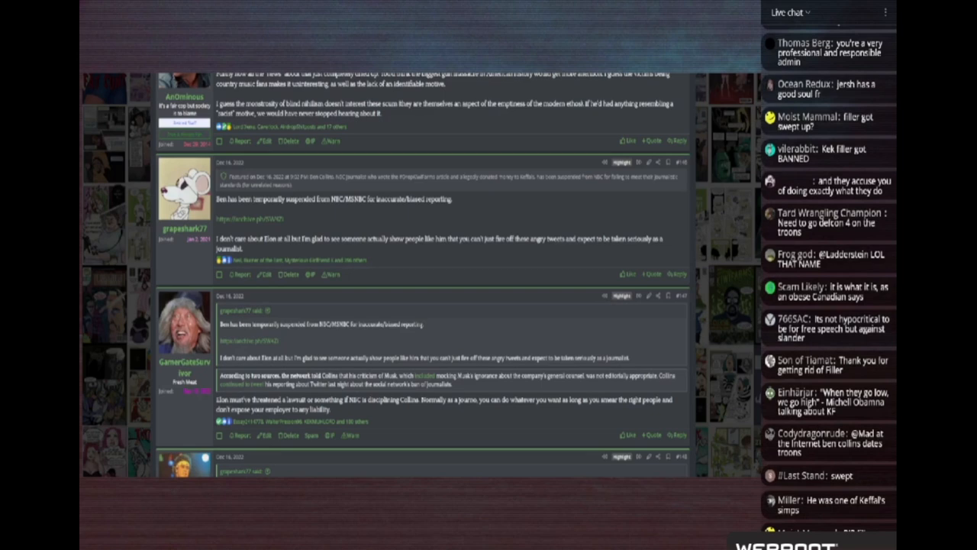
pyautogui.scroll(-3)
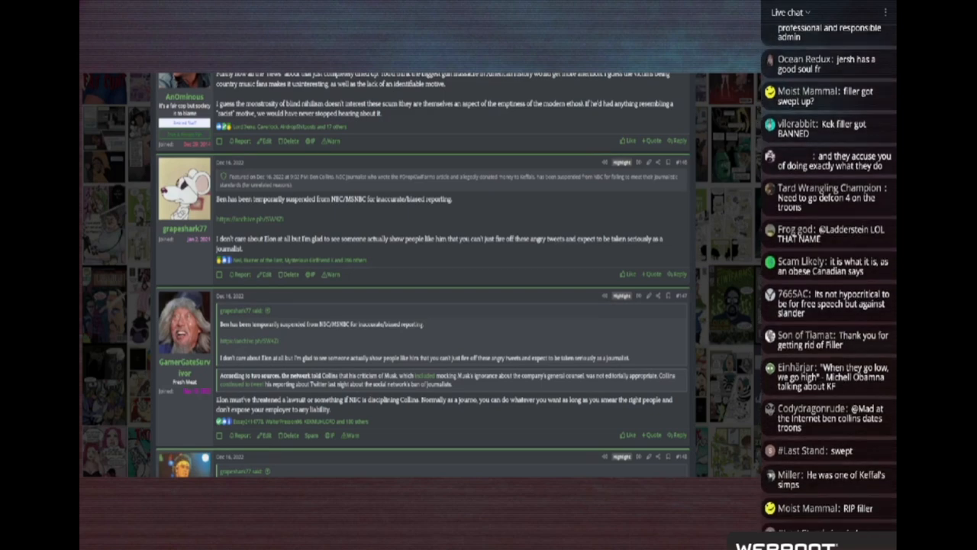
pyautogui.scroll(-3)
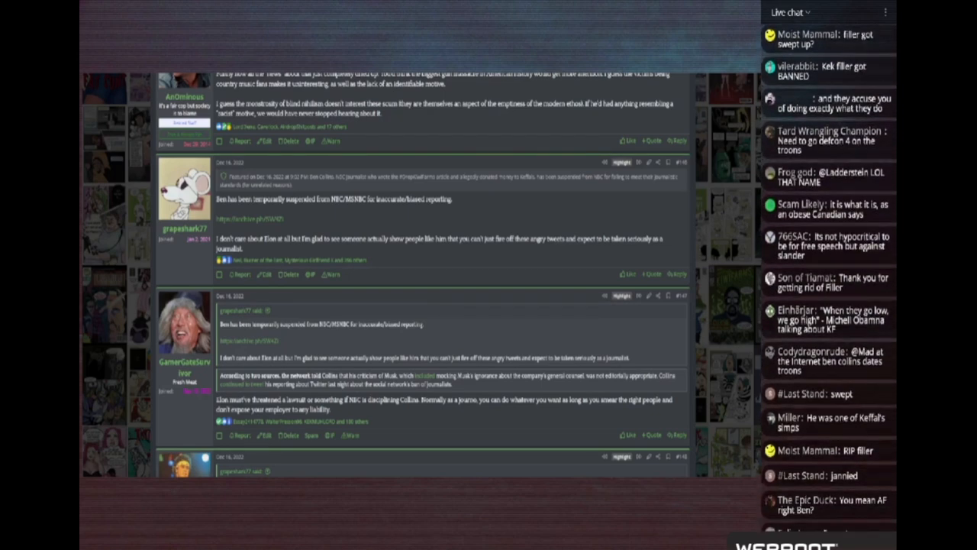
pyautogui.scroll(3)
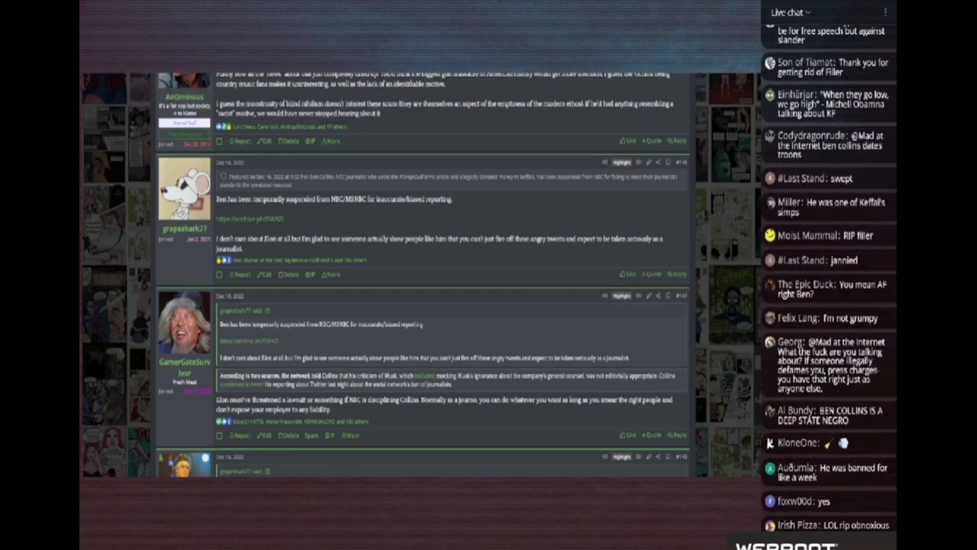
pyautogui.scroll(-3)
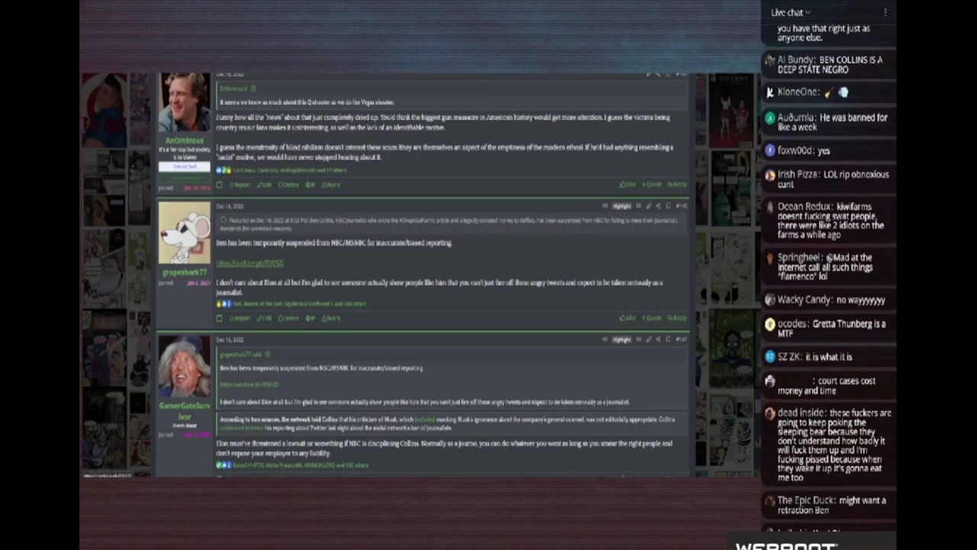
pyautogui.scroll(-3)
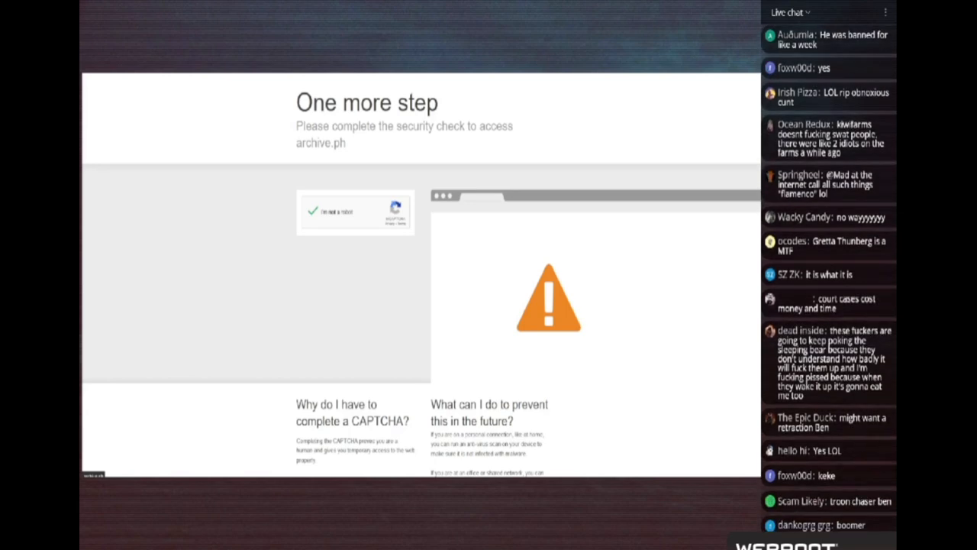
# Pass the archive.ph CAPTCHA to load the article on Musk's journalist suspensions.
pyautogui.scroll(-3)
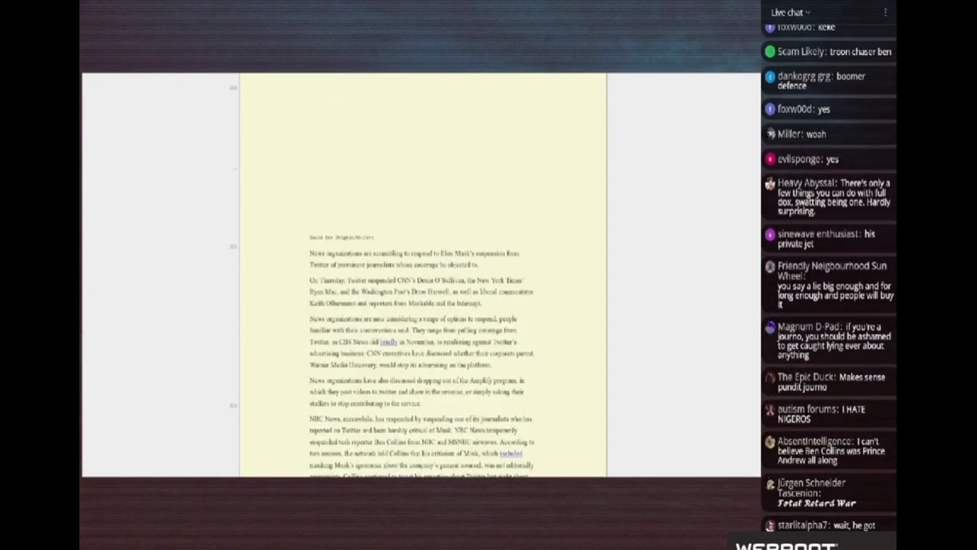
# Find the article's passage on NBC suspending Ben Collins, then go back to the forum thread.
pyautogui.press('ctrl+f')
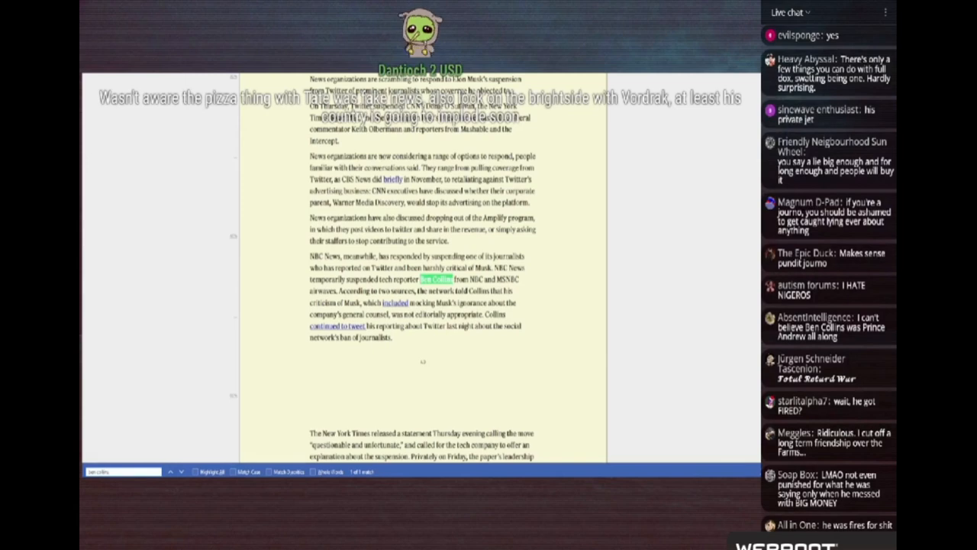
pyautogui.scroll(-3)
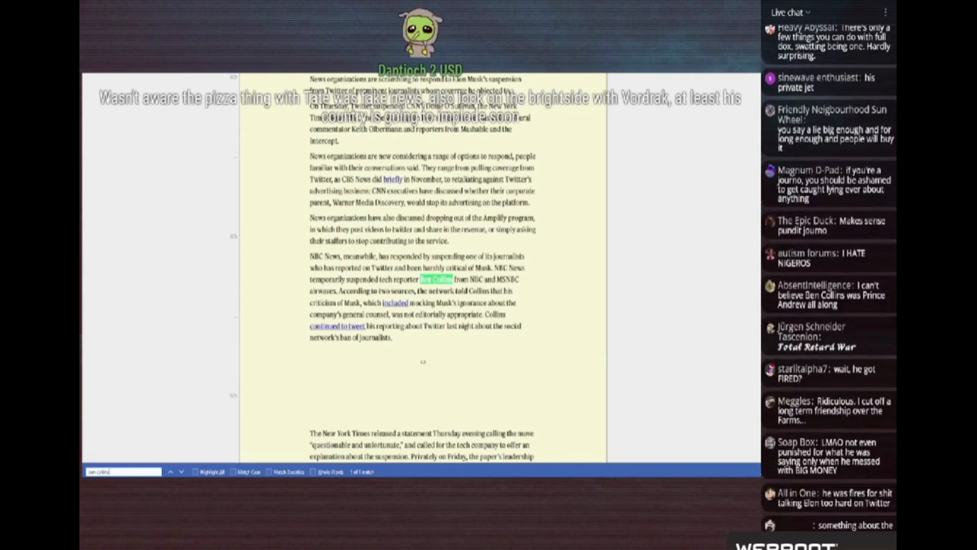
pyautogui.scroll(-3)
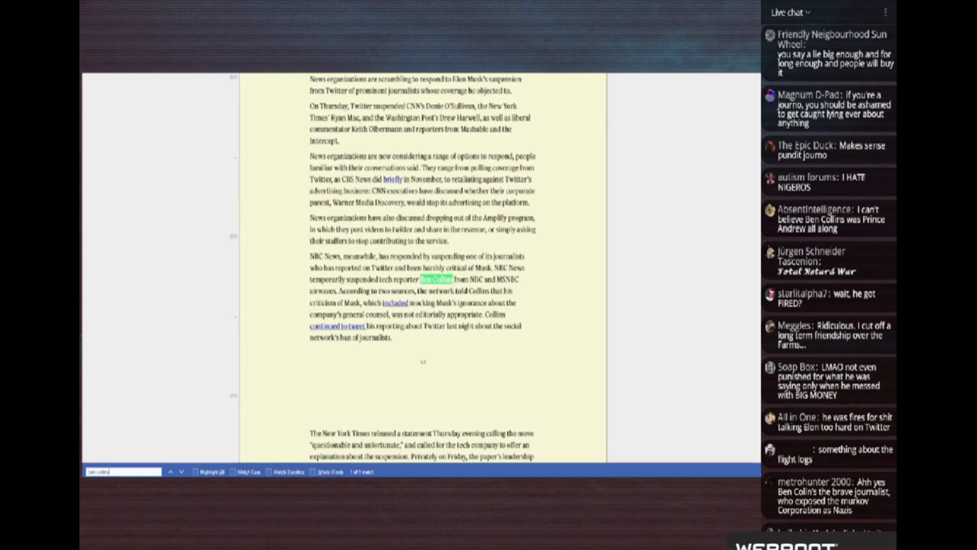
pyautogui.scroll(-3)
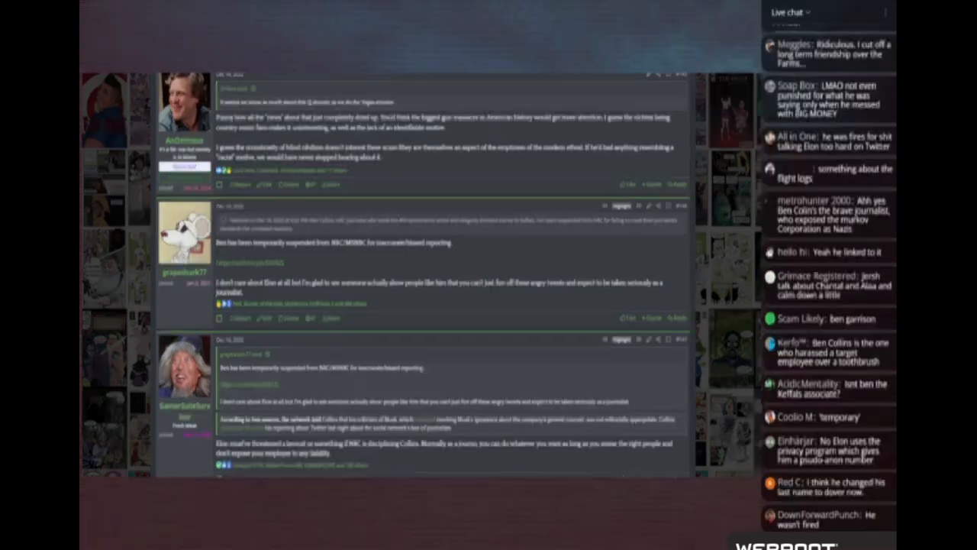
# Scroll to the Dec 18 posts about Taylor Lorenz's suspended Twitter account.
pyautogui.scroll(-3)
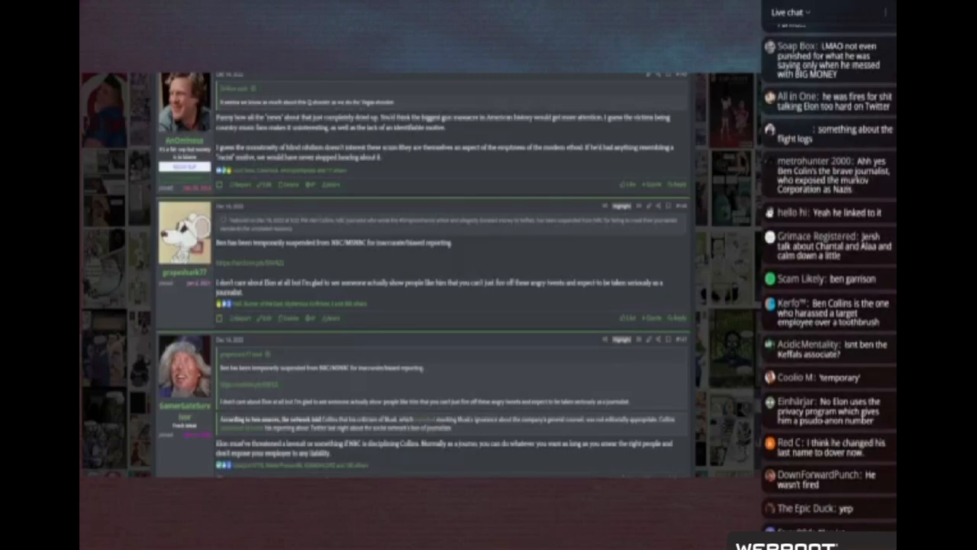
pyautogui.scroll(-3)
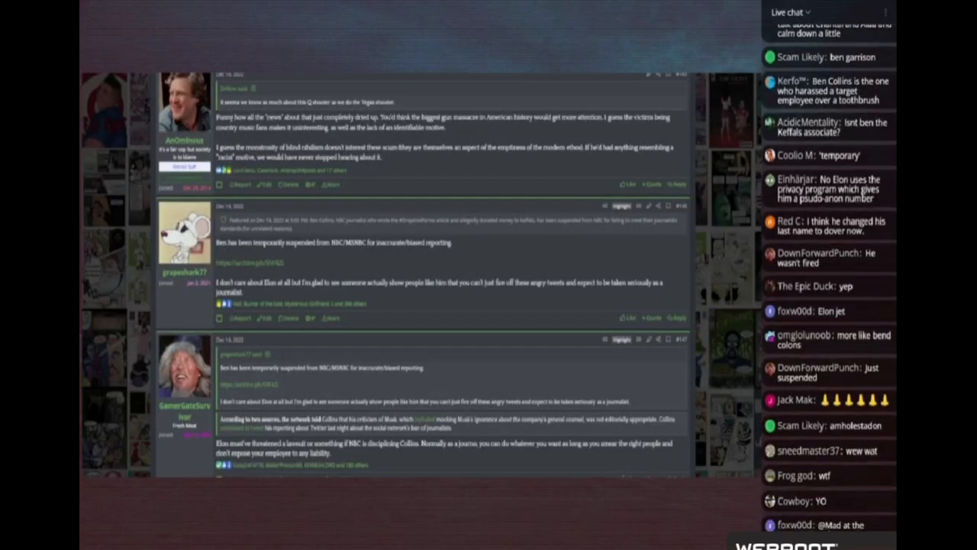
pyautogui.scroll(-3)
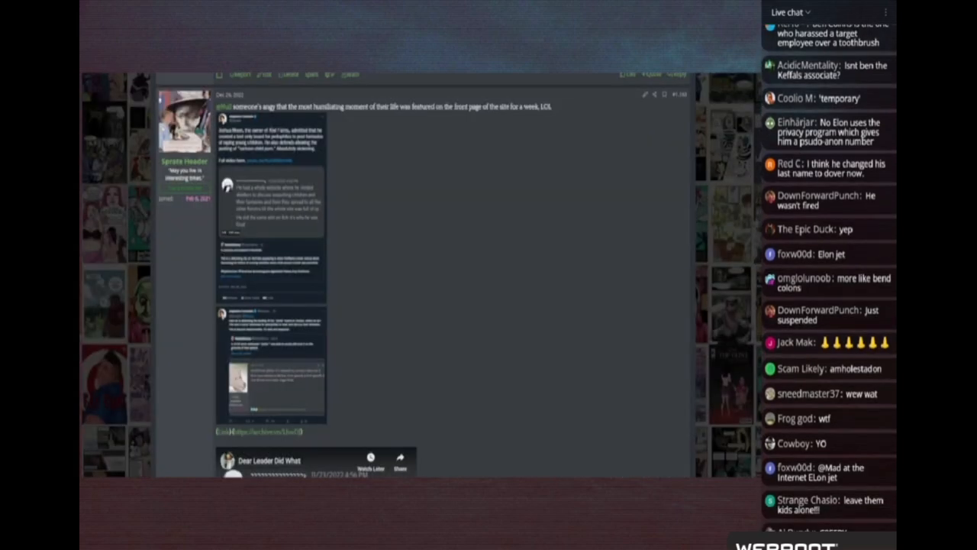
pyautogui.scroll(-3)
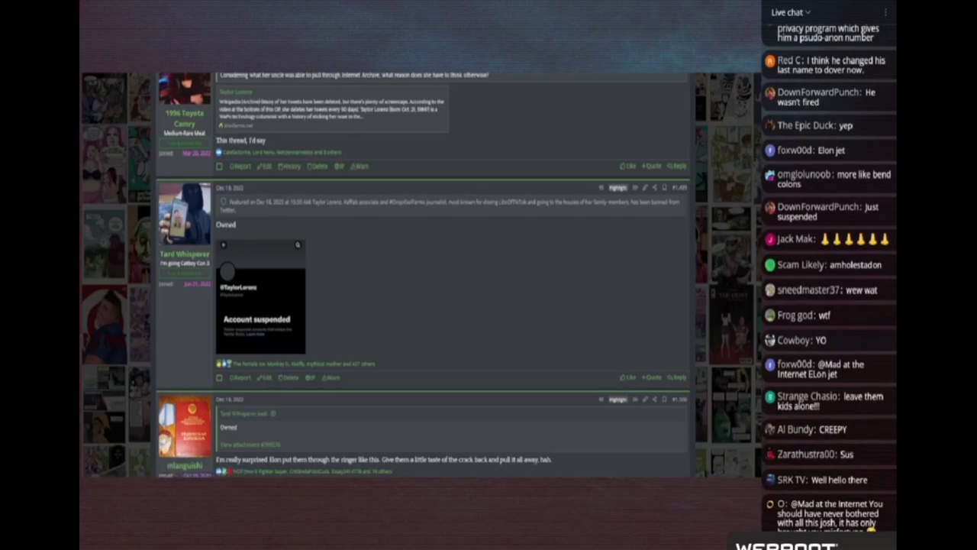
pyautogui.scroll(-3)
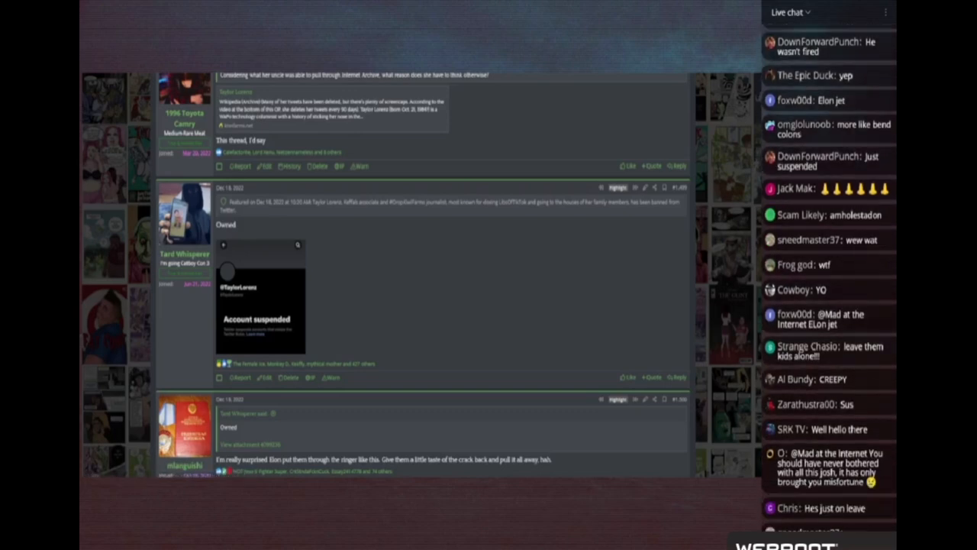
pyautogui.scroll(-3)
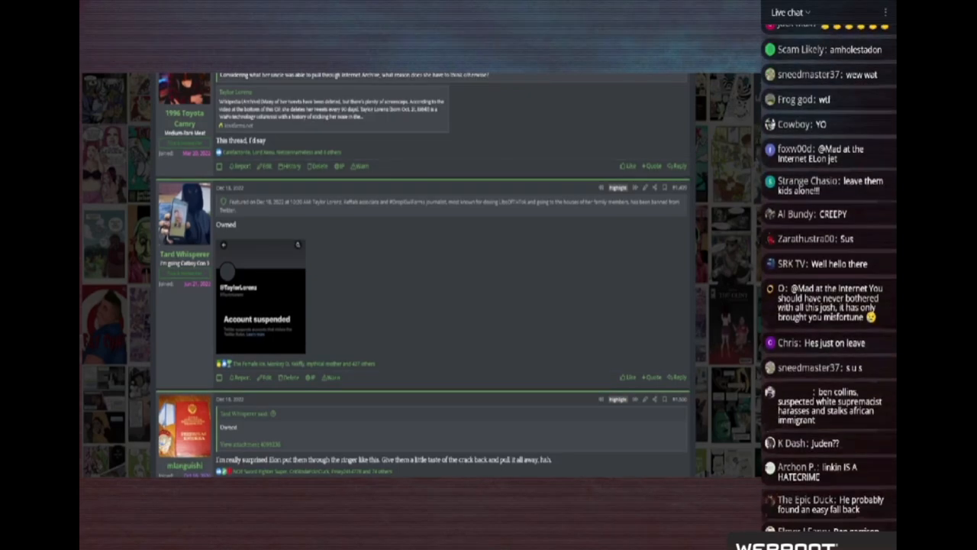
pyautogui.scroll(-3)
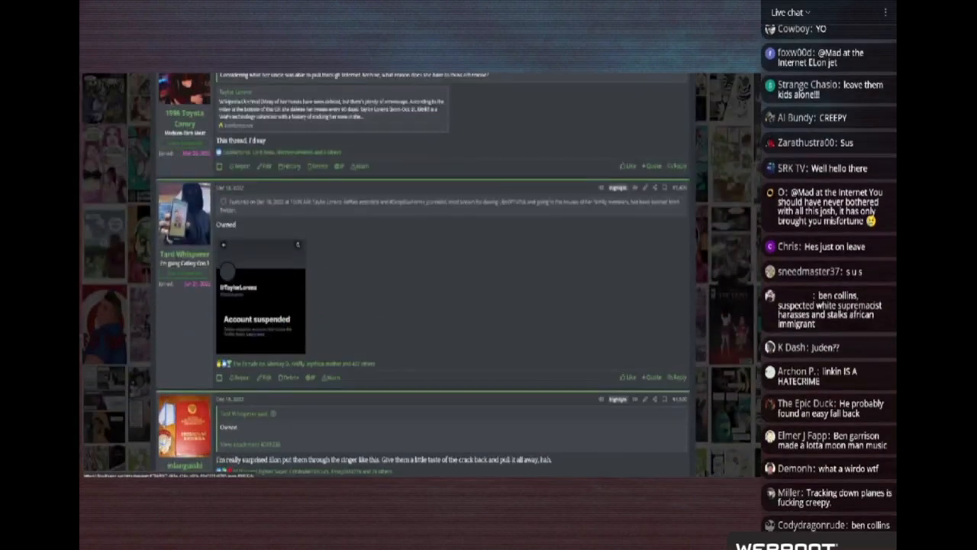
pyautogui.scroll(-3)
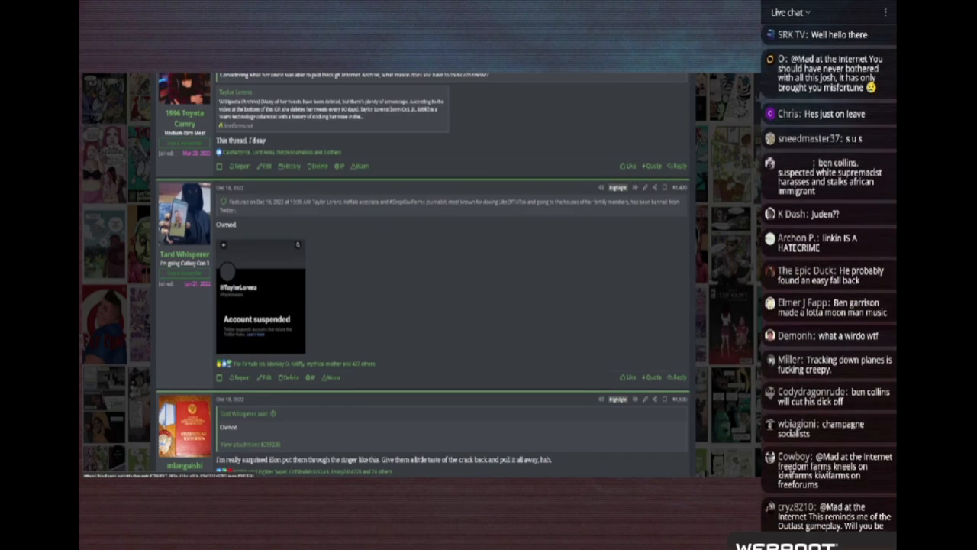
pyautogui.scroll(-3)
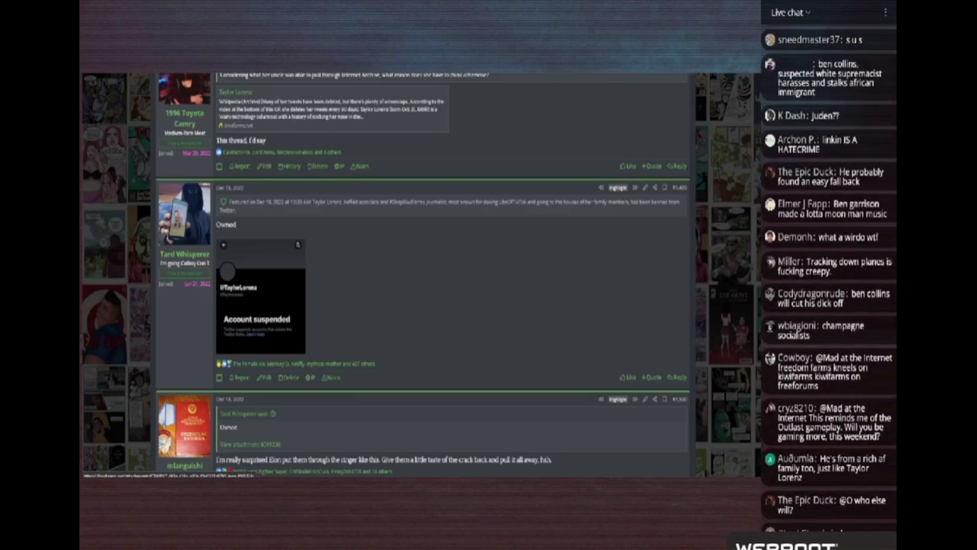
pyautogui.scroll(-3)
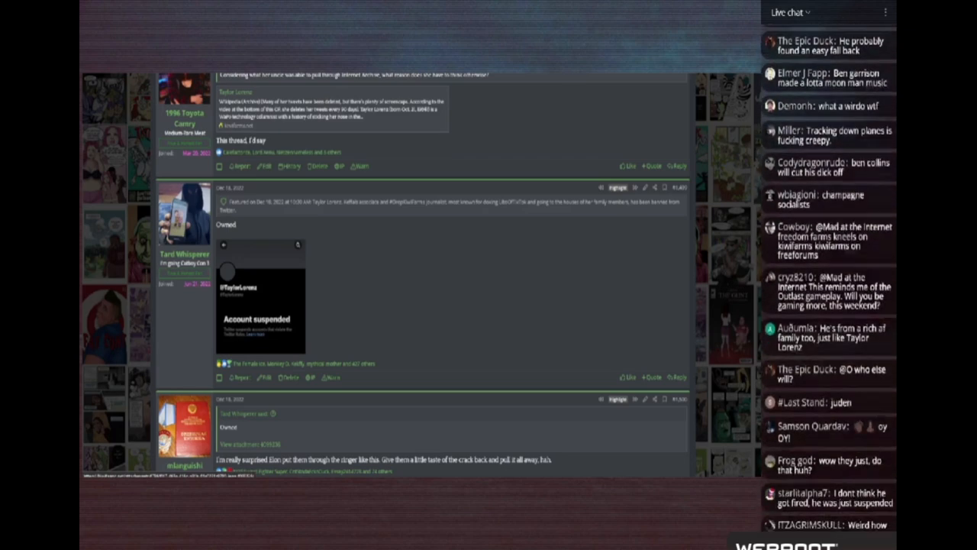
pyautogui.scroll(-3)
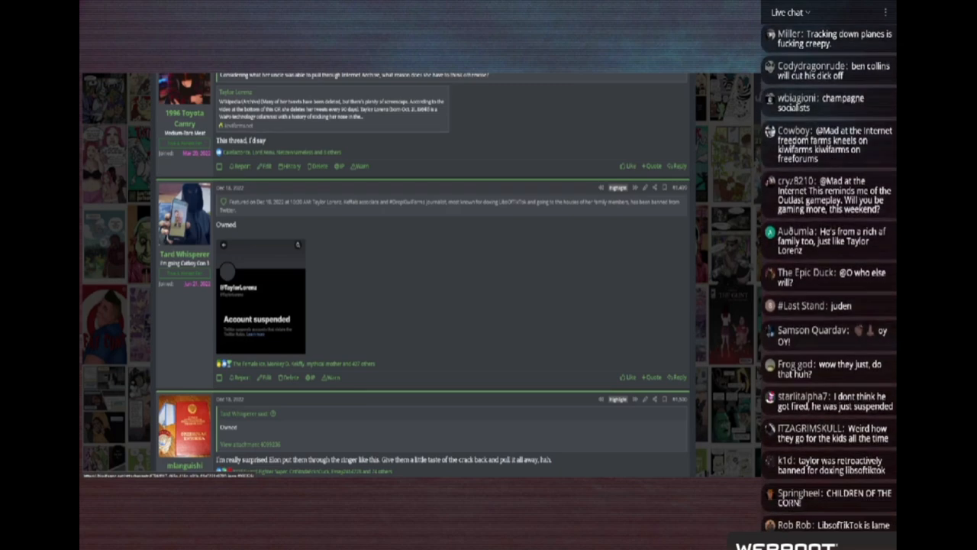
pyautogui.scroll(-3)
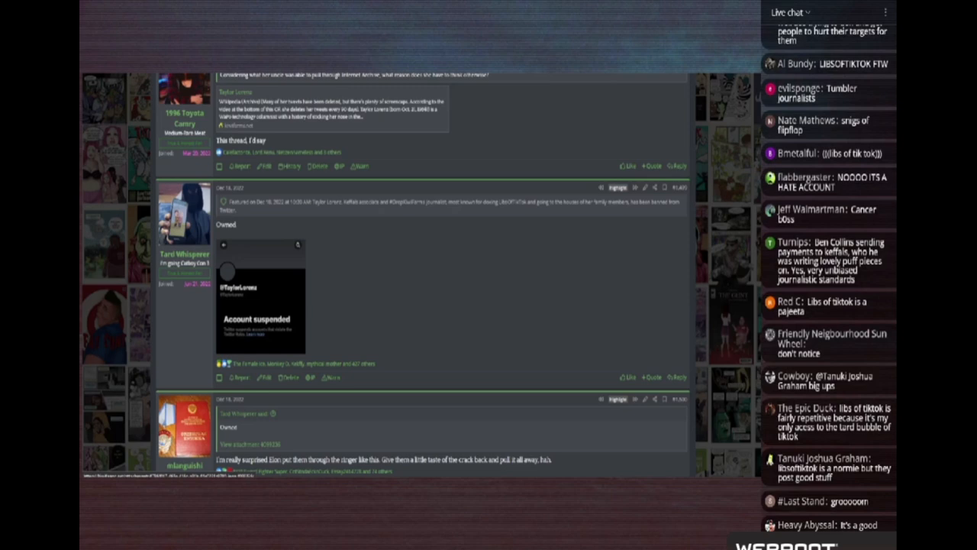
pyautogui.scroll(-3)
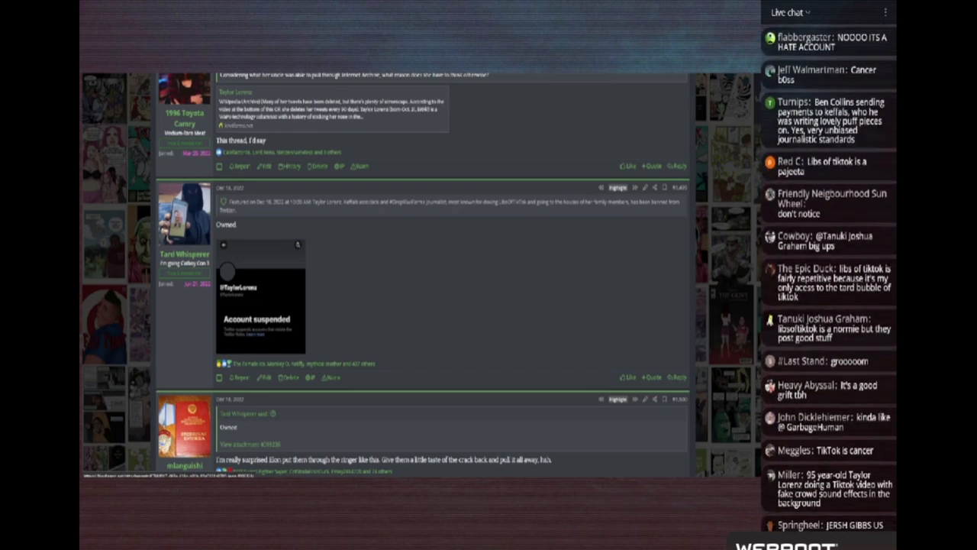
pyautogui.scroll(-3)
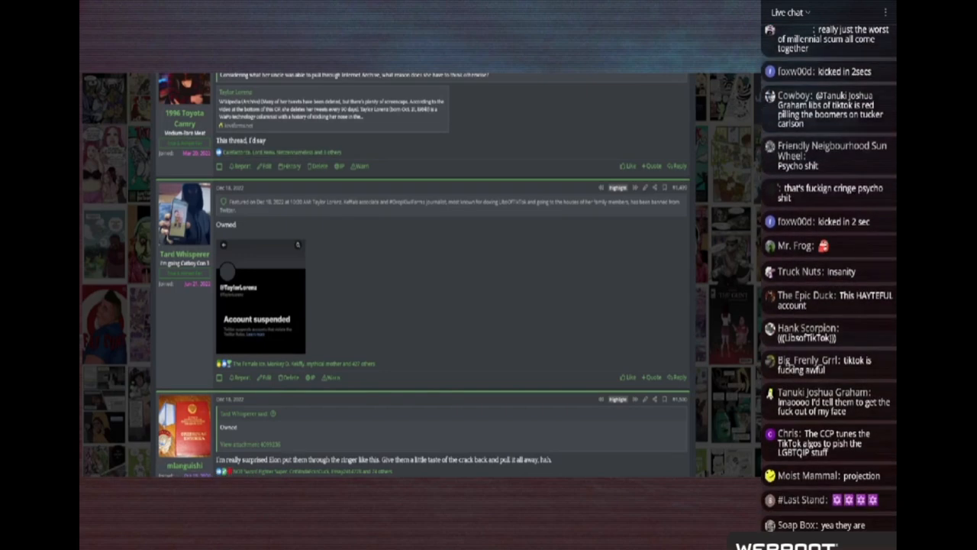
pyautogui.scroll(-3)
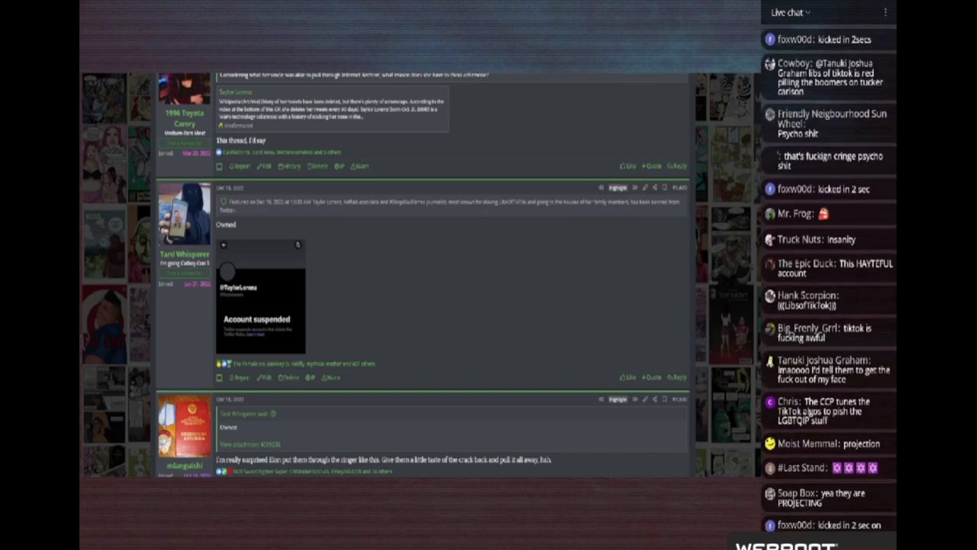
pyautogui.scroll(-3)
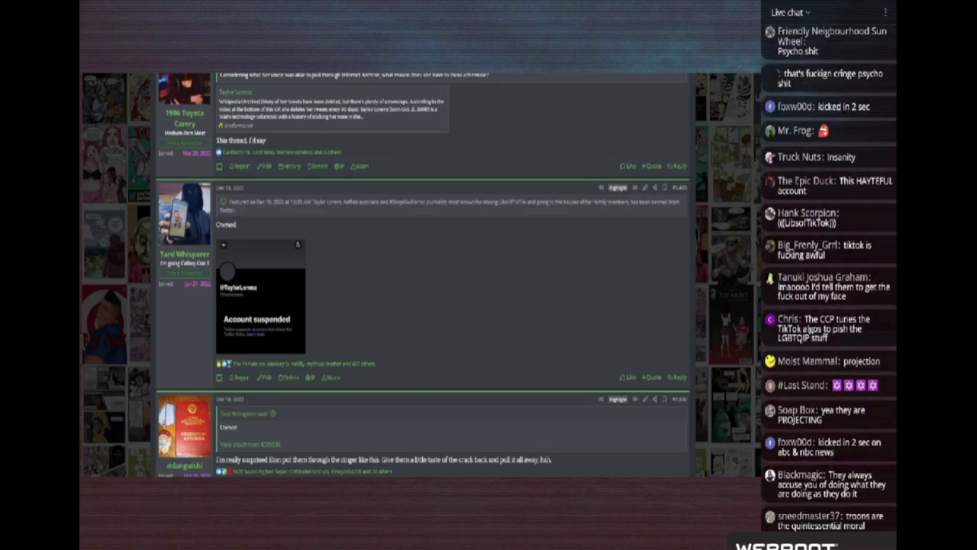
pyautogui.scroll(-3)
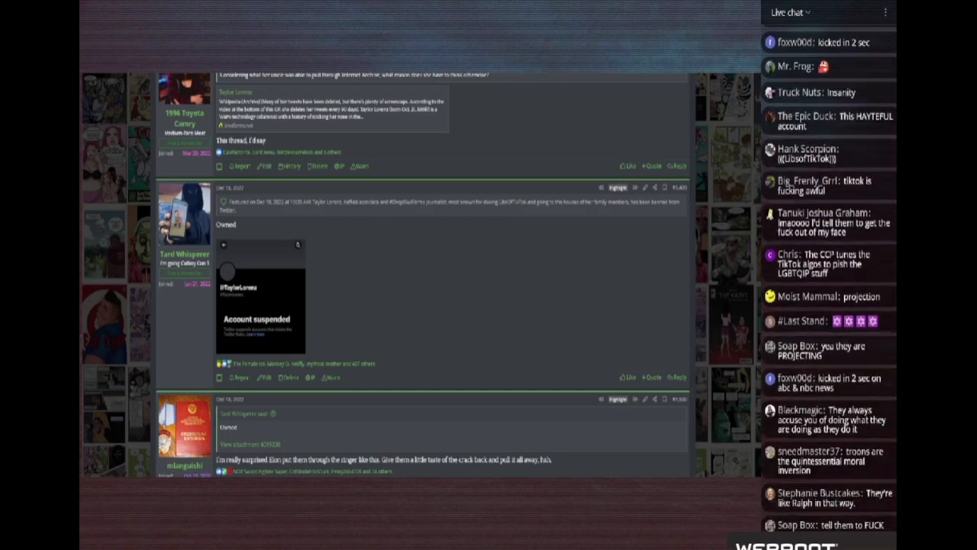